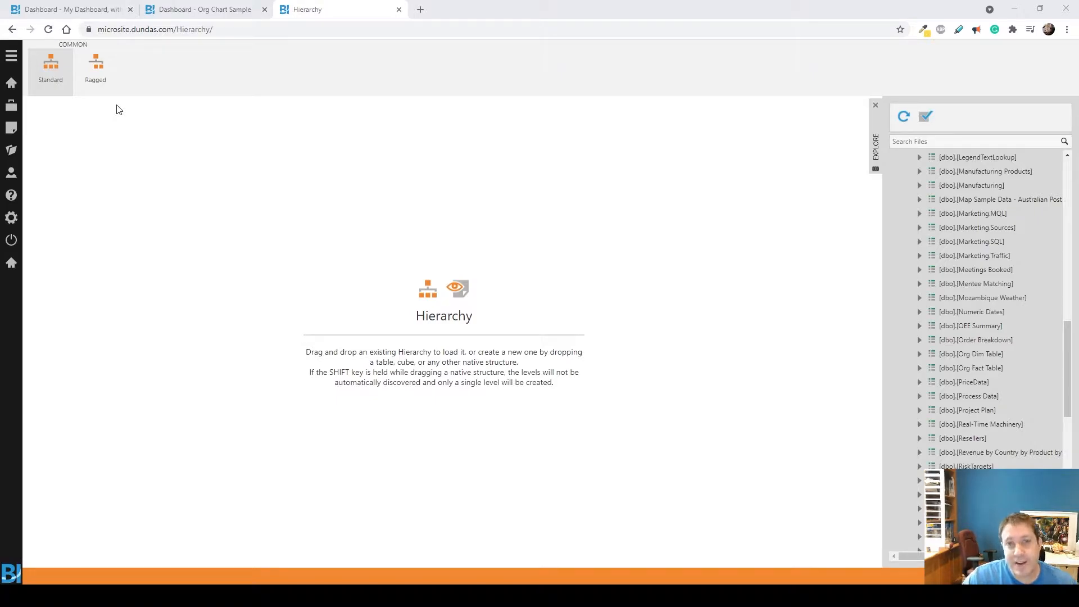
{"action": "mouse_move", "coordinate": [125, 49]}
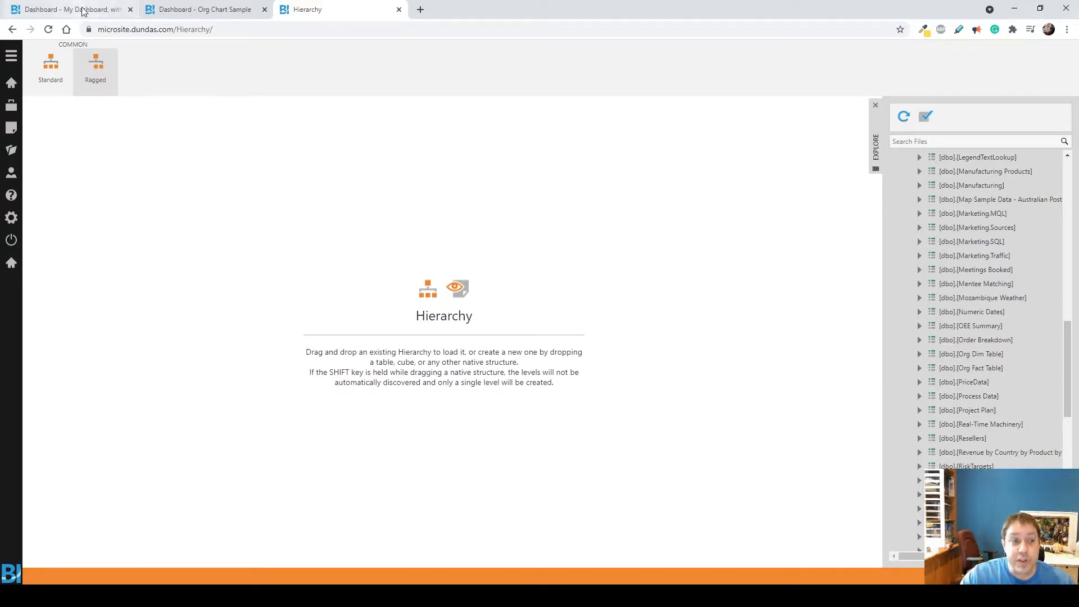
Switch to My Dashboard showing the org table with Id, Name, ParentId, Title and Level.
{"action": "left_click", "coordinate": [62, 10]}
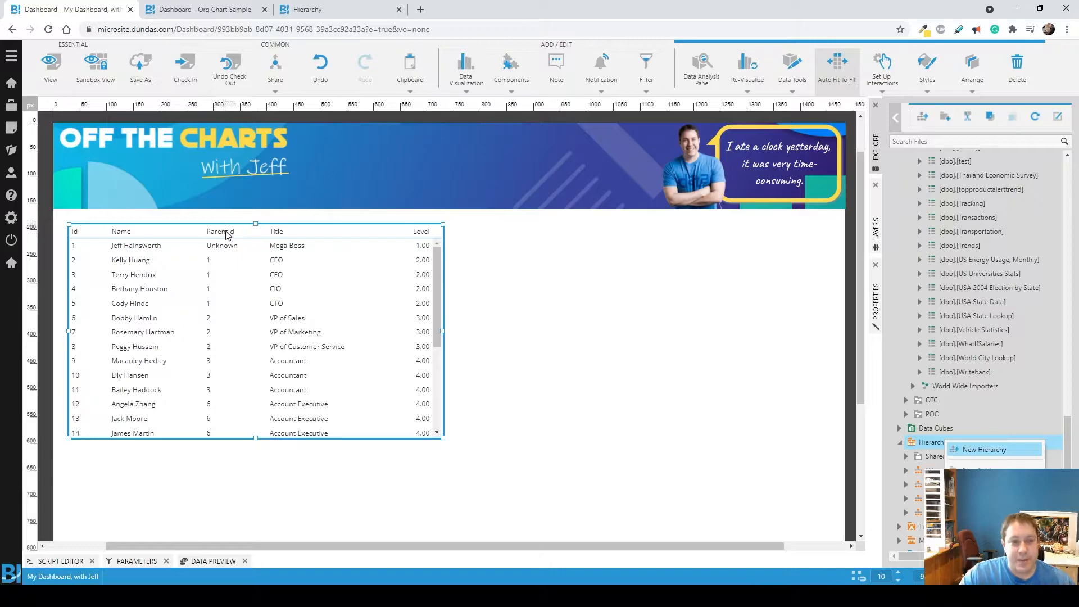
{"action": "mouse_move", "coordinate": [231, 426]}
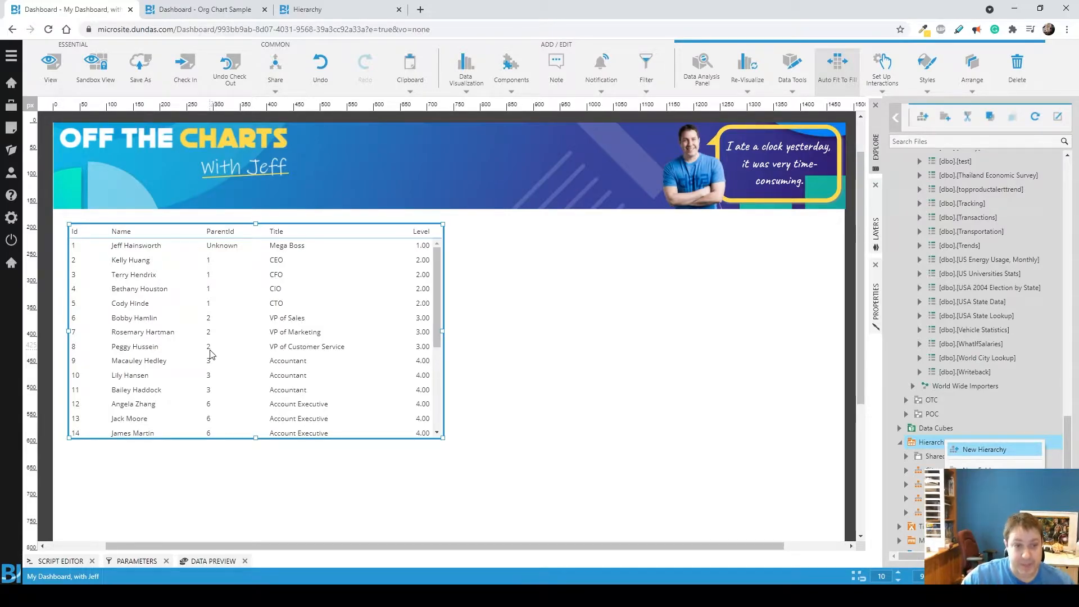
{"action": "mouse_move", "coordinate": [428, 426]}
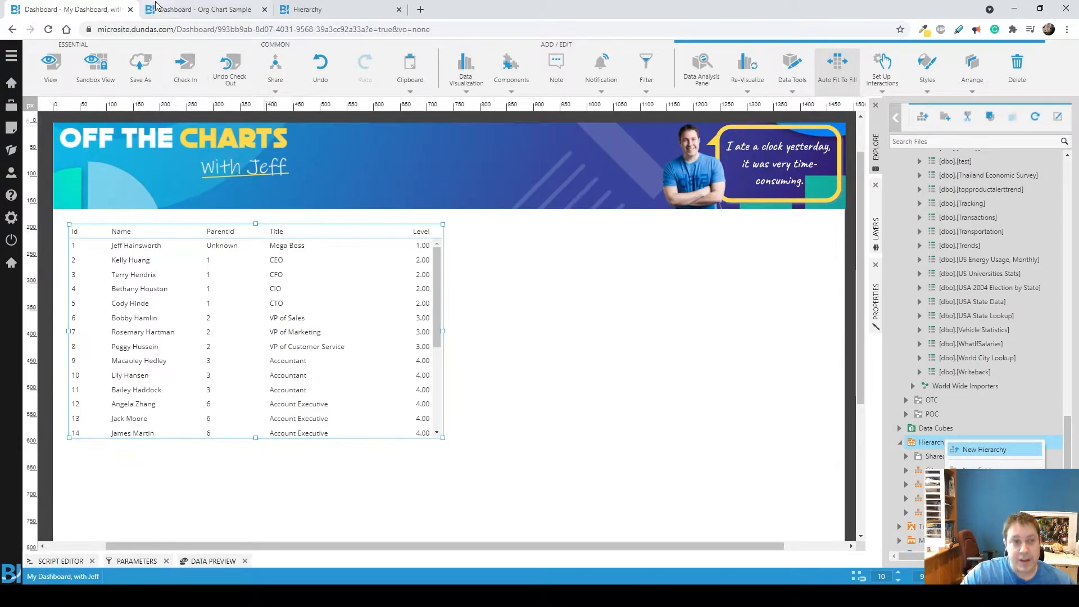
{"action": "left_click", "coordinate": [203, 9]}
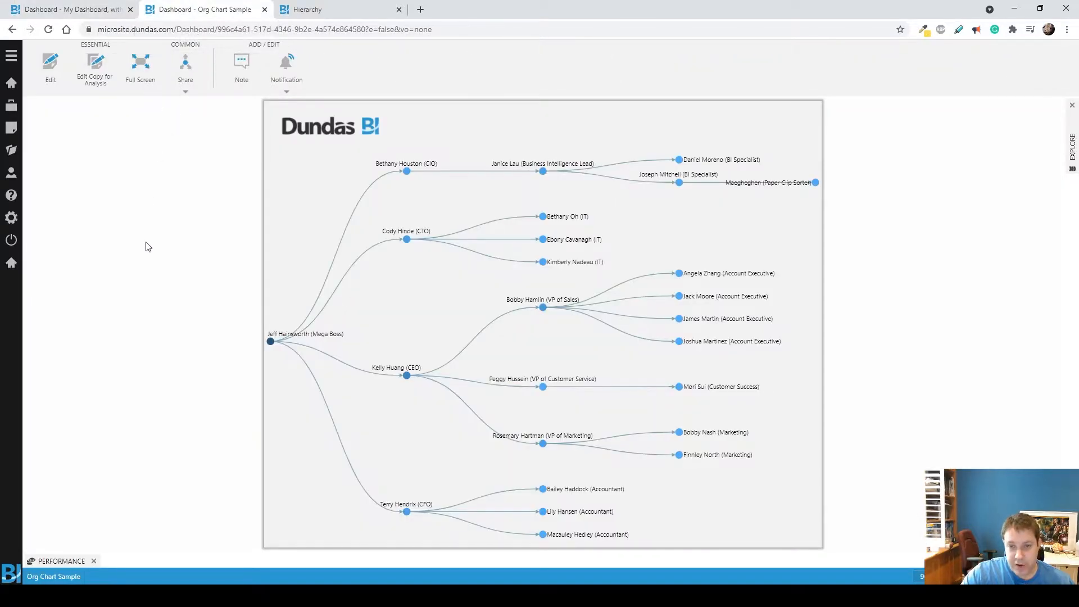
{"action": "mouse_move", "coordinate": [95, 252]}
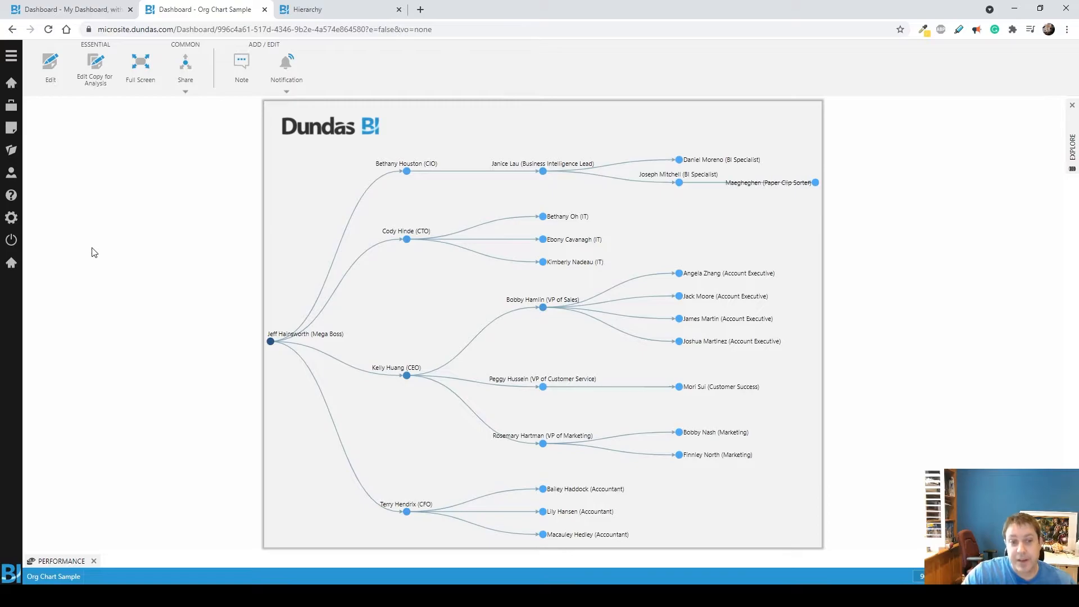
{"action": "mouse_move", "coordinate": [713, 368]}
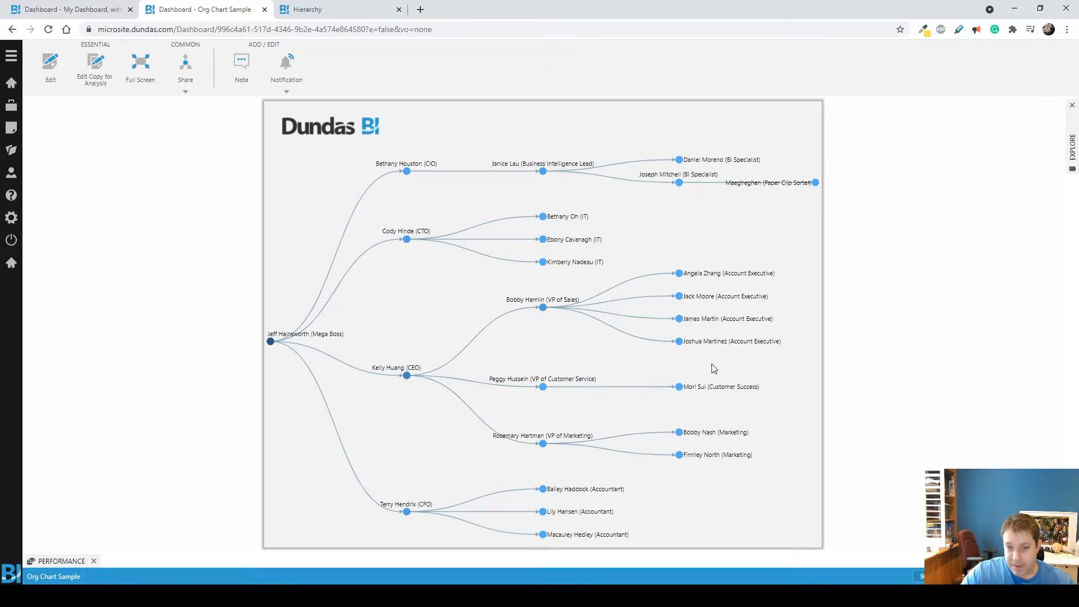
{"action": "mouse_move", "coordinate": [555, 320]}
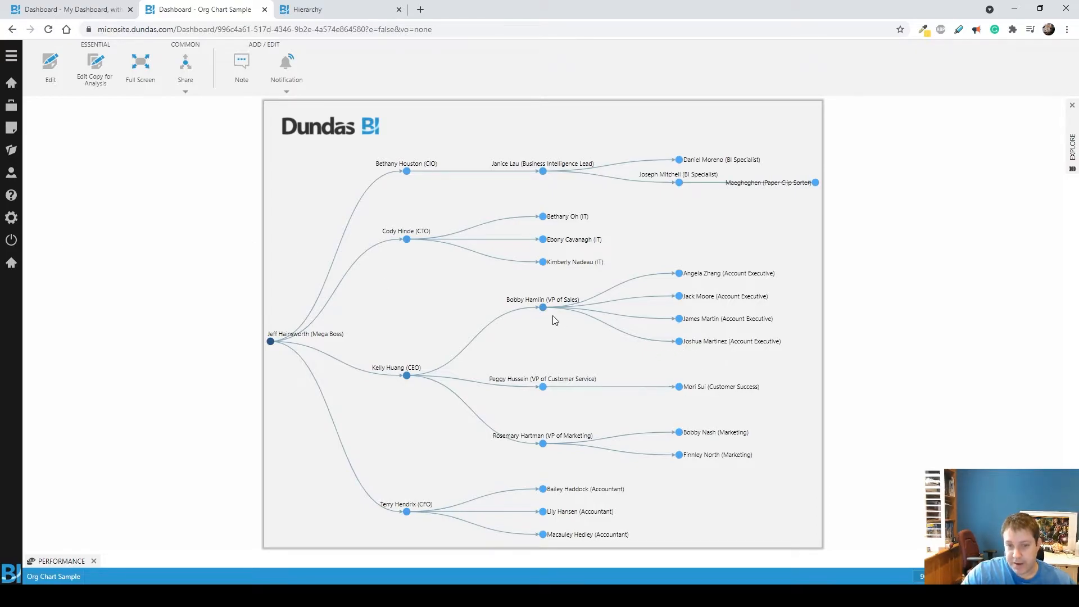
{"action": "mouse_move", "coordinate": [540, 320]}
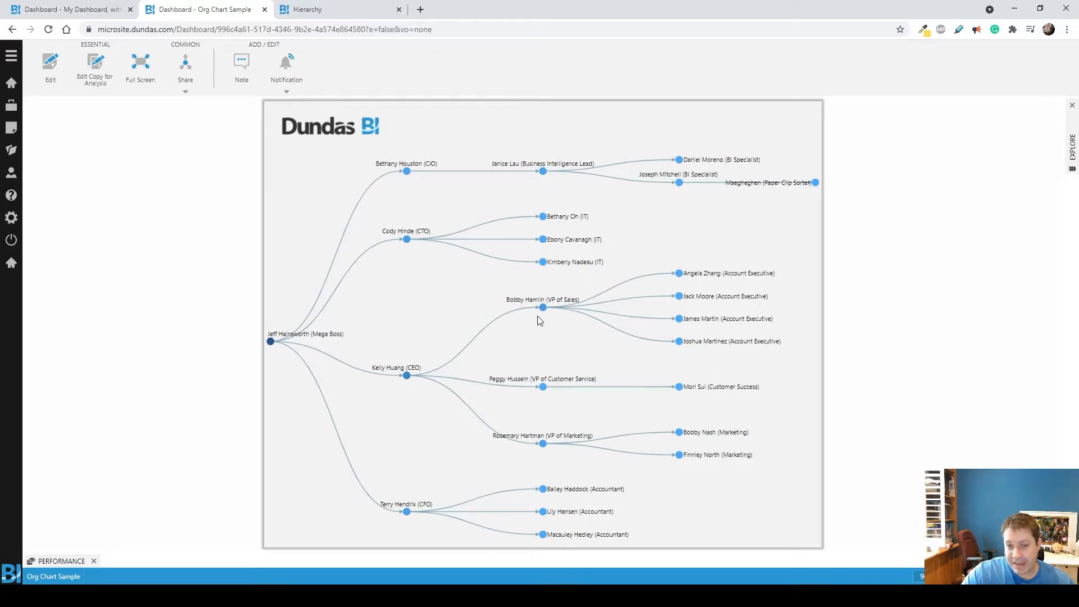
{"action": "mouse_move", "coordinate": [437, 262]}
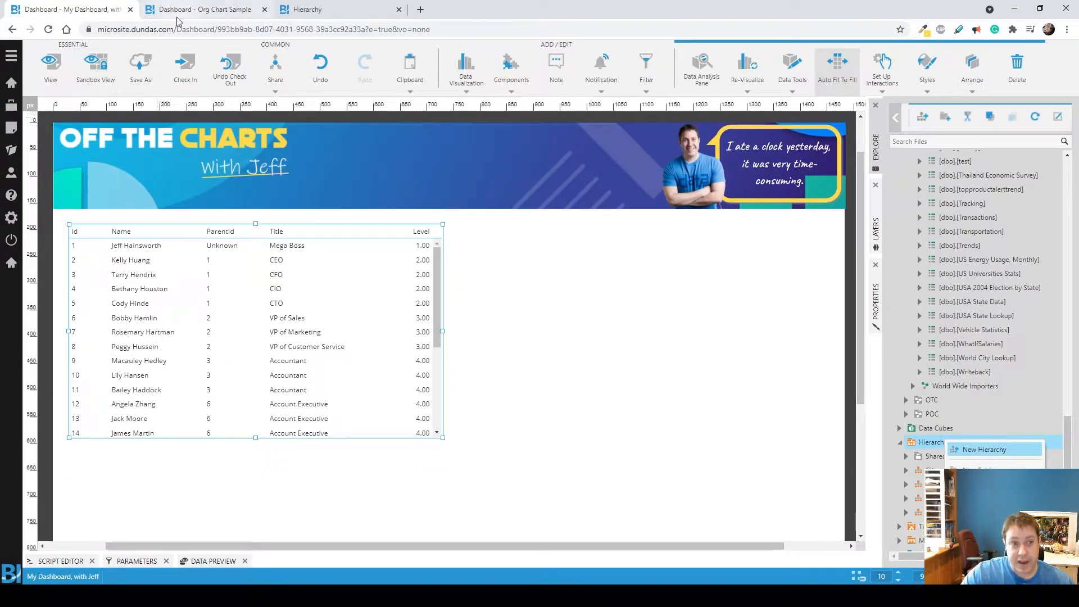
Go back to the empty new hierarchy page with the Ragged type selected.
{"action": "left_click", "coordinate": [203, 10]}
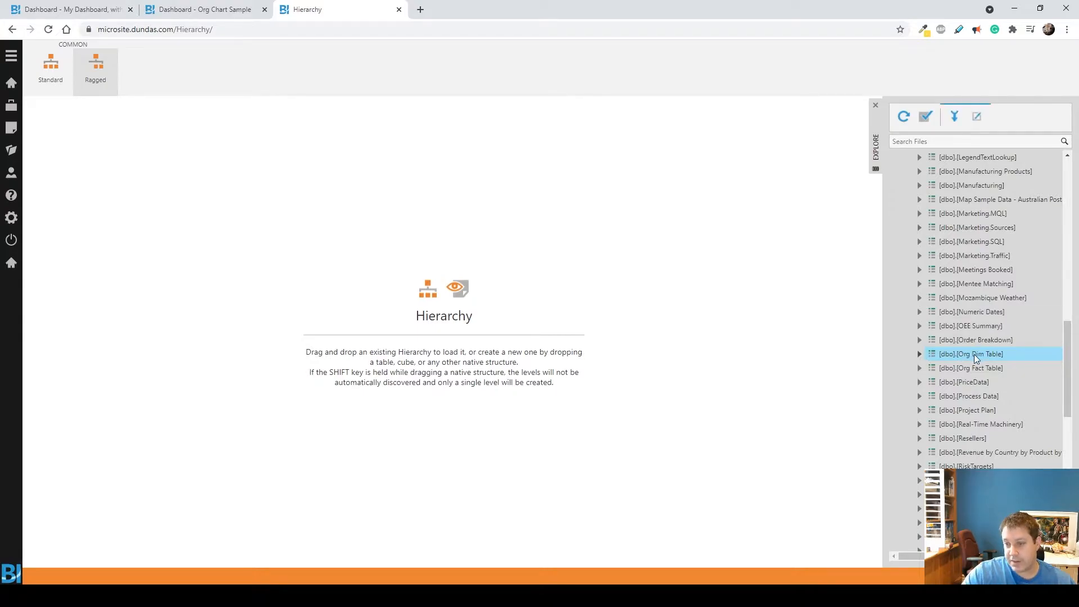
Create a hierarchy from Org Dim Table using ParentId as parent key and Level as level.
{"action": "left_click_drag", "start_coordinate": [971, 354], "coordinate": [437, 231]}
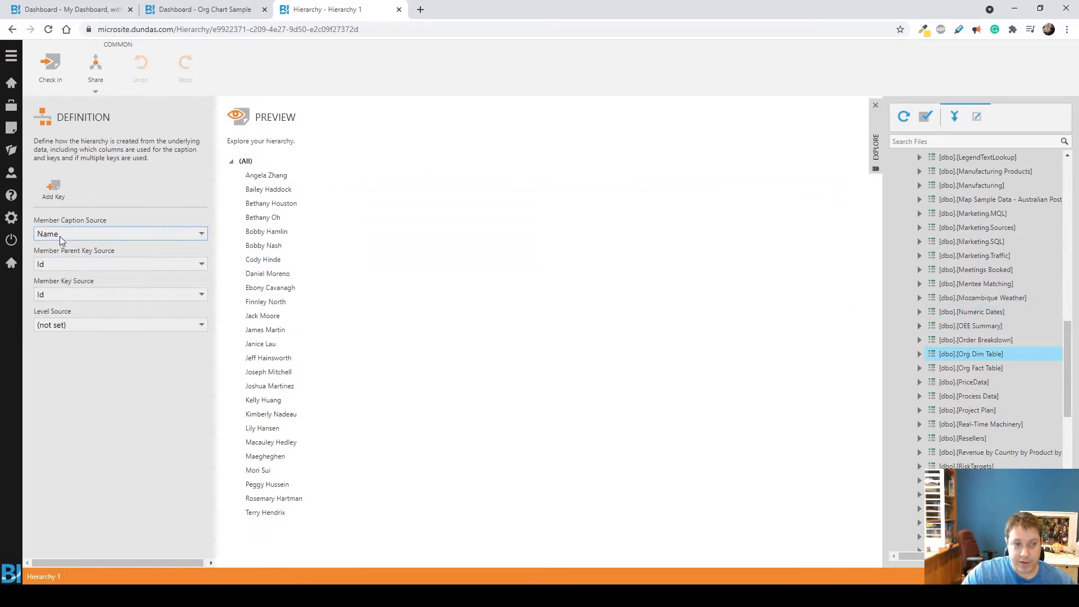
{"action": "left_click", "coordinate": [120, 294]}
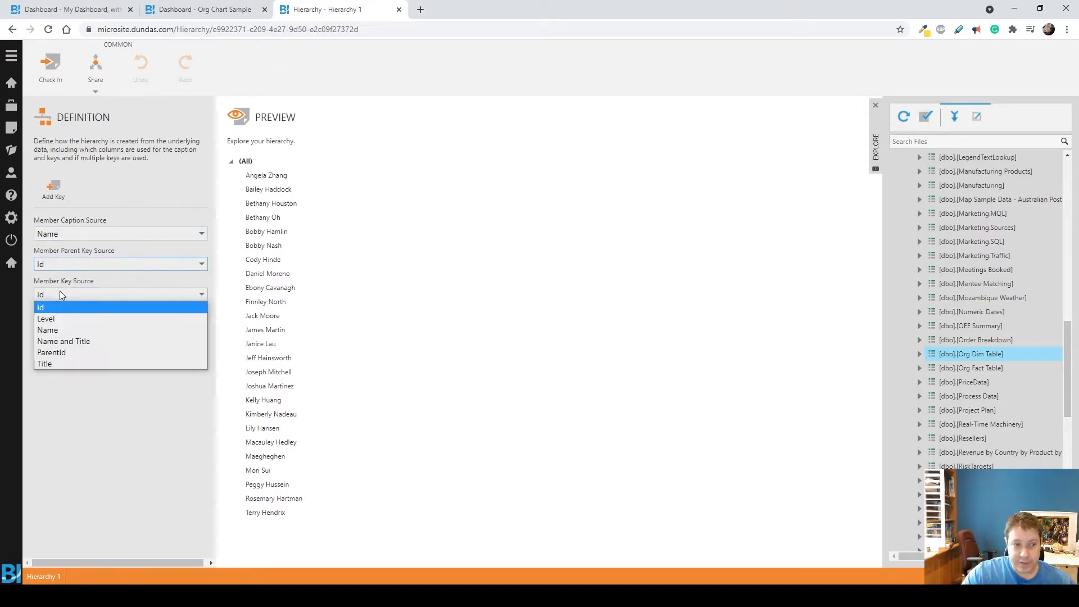
{"action": "left_click", "coordinate": [40, 307]}
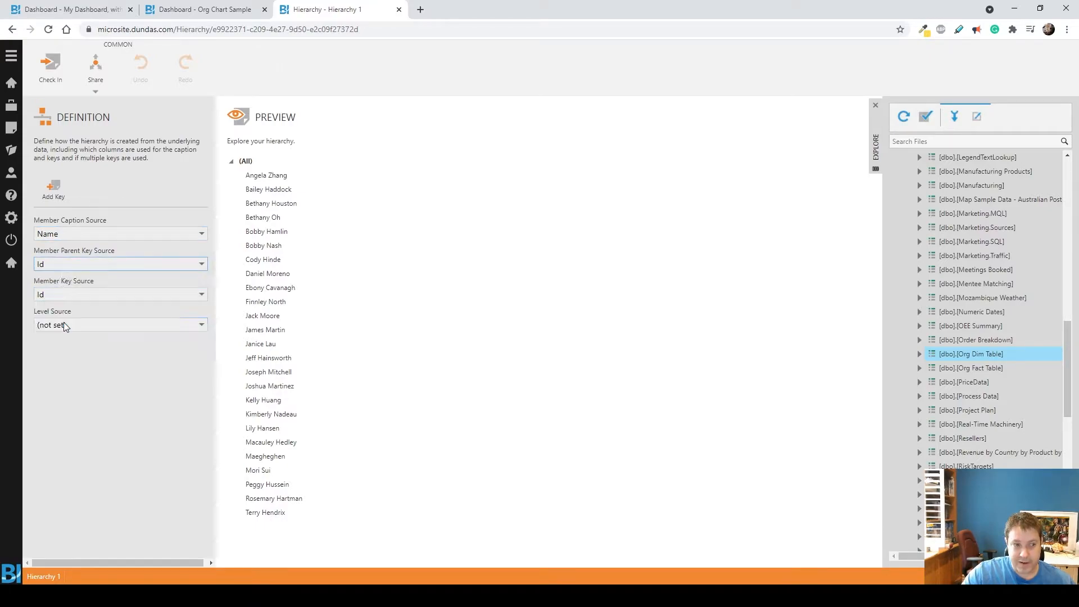
{"action": "left_click", "coordinate": [120, 325]}
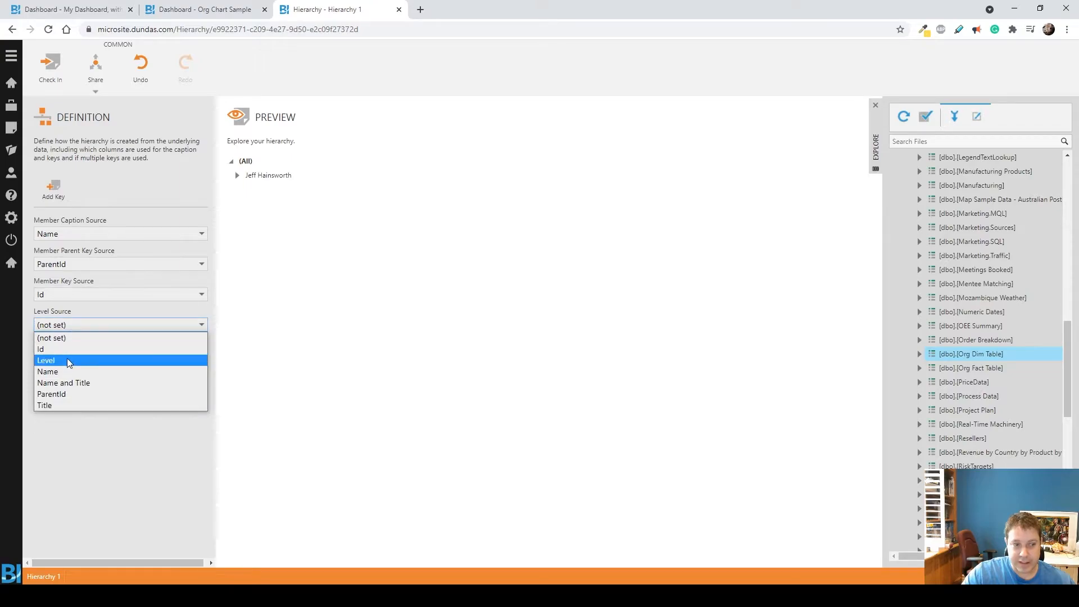
{"action": "left_click", "coordinate": [46, 360]}
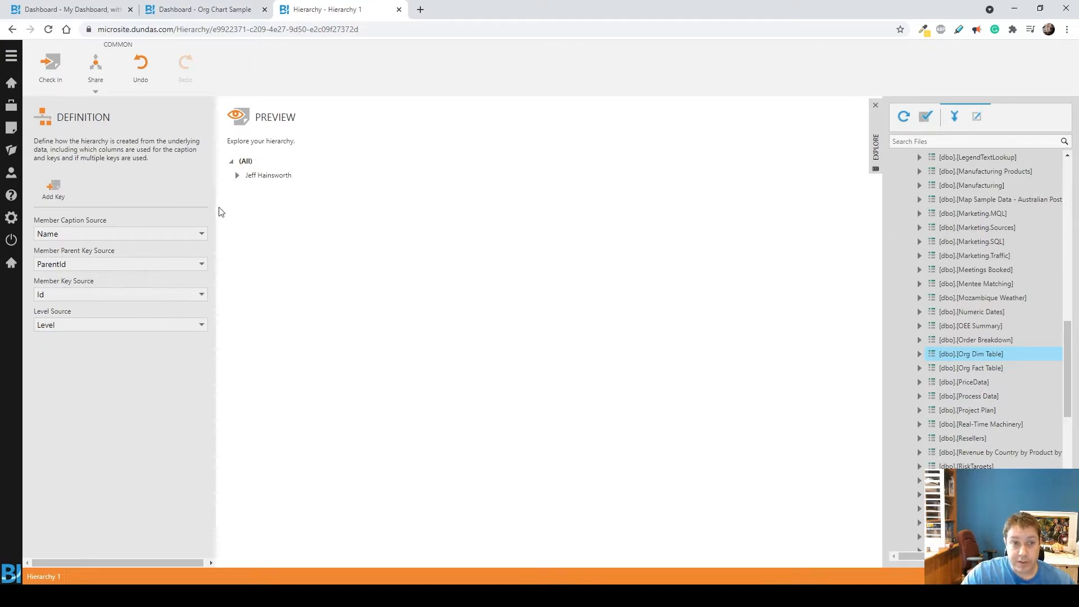
{"action": "left_click", "coordinate": [238, 175]}
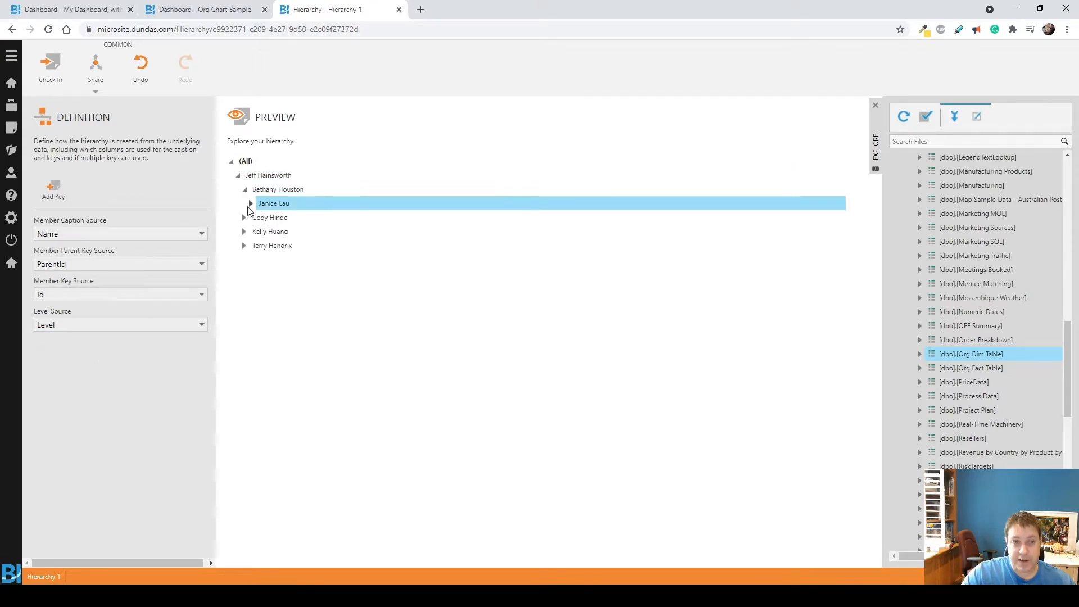
{"action": "left_click", "coordinate": [250, 203]}
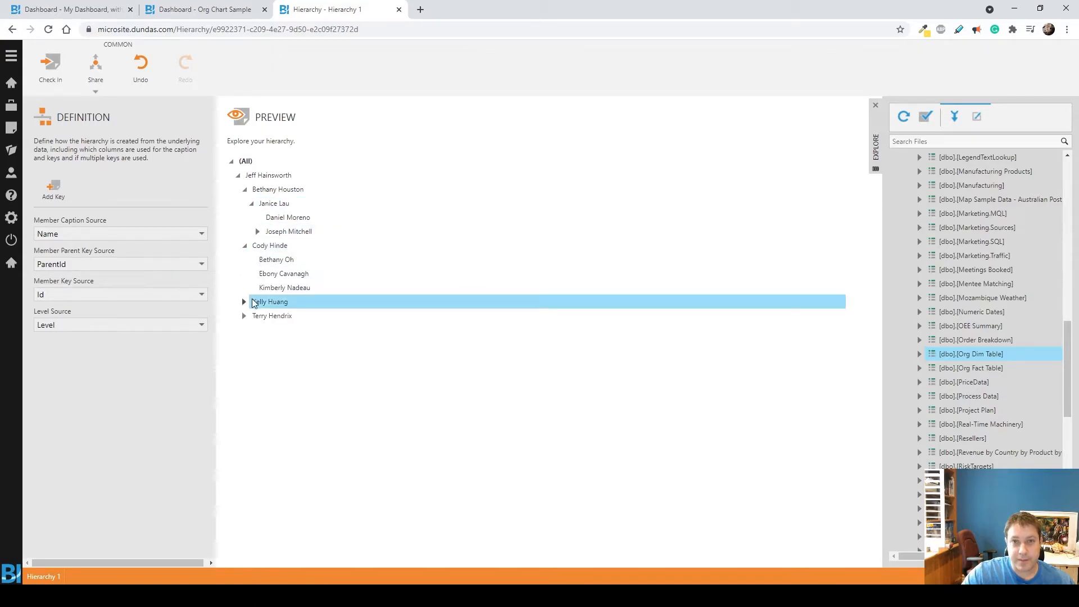
{"action": "mouse_move", "coordinate": [26, 484]}
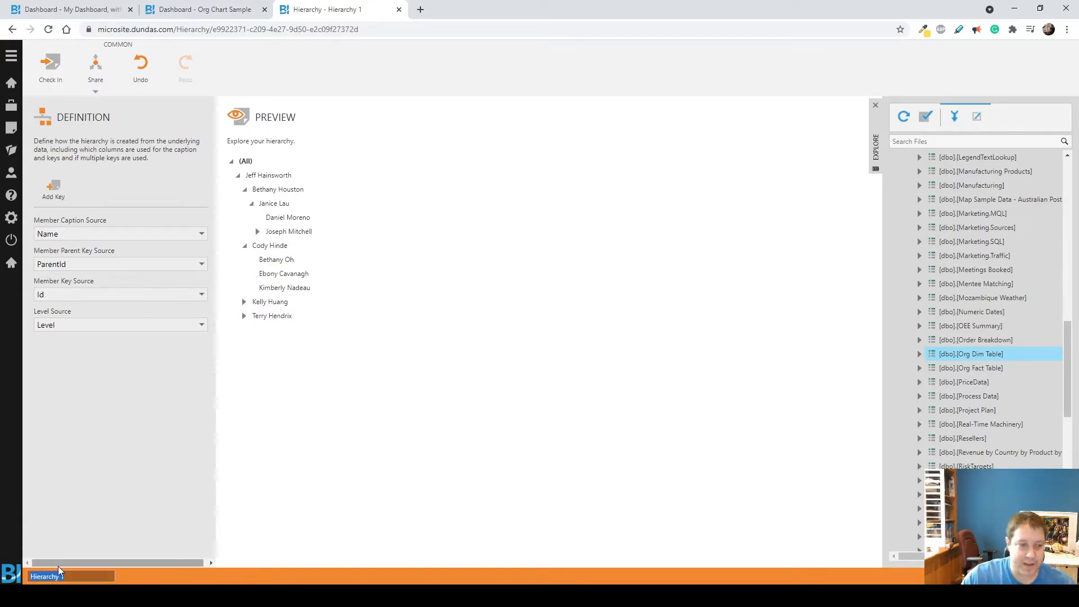
{"action": "left_click", "coordinate": [51, 62]}
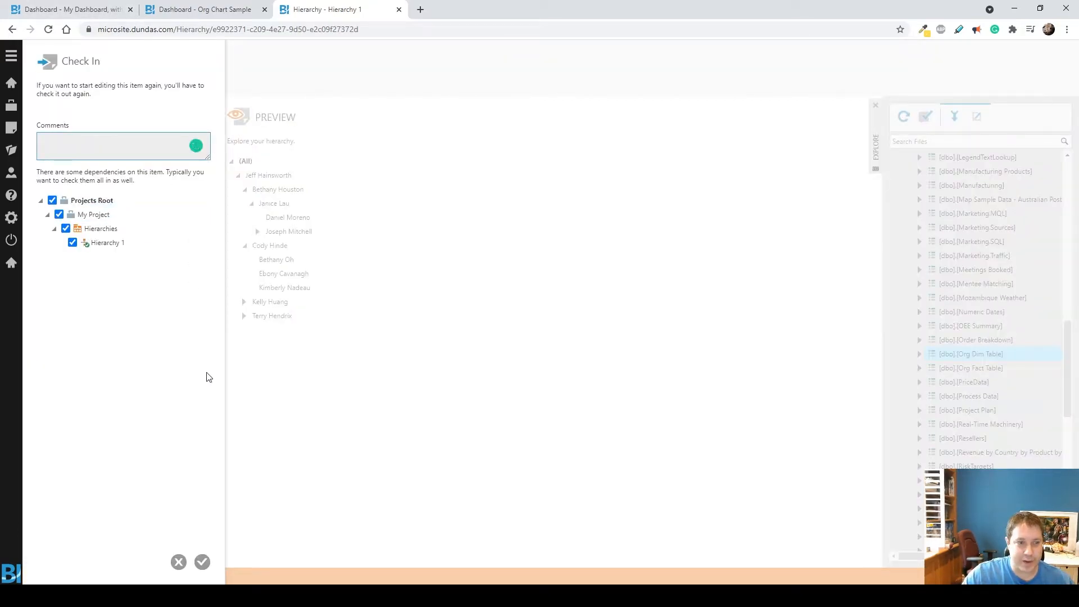
{"action": "left_click", "coordinate": [201, 562]}
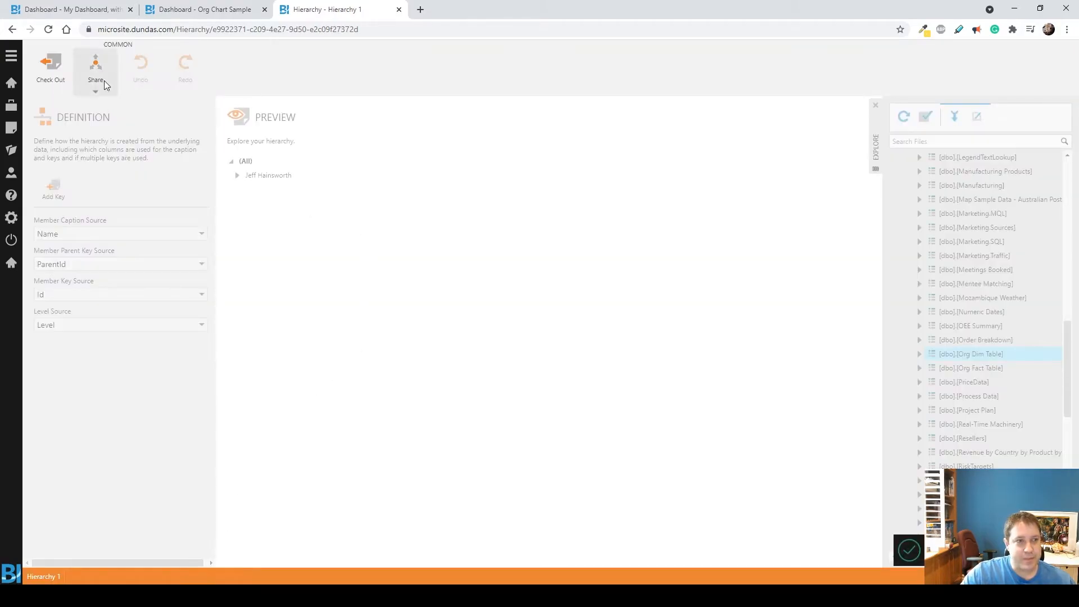
Return to My Dashboard and close the Org Fact Table metric set settings.
{"action": "left_click", "coordinate": [68, 10]}
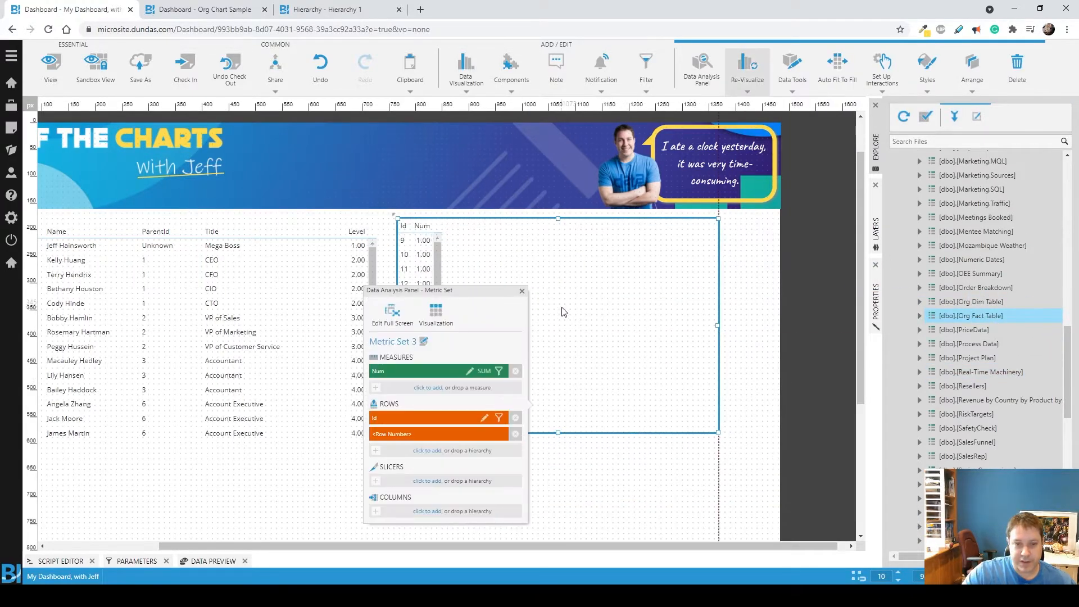
{"action": "left_click", "coordinate": [522, 291]}
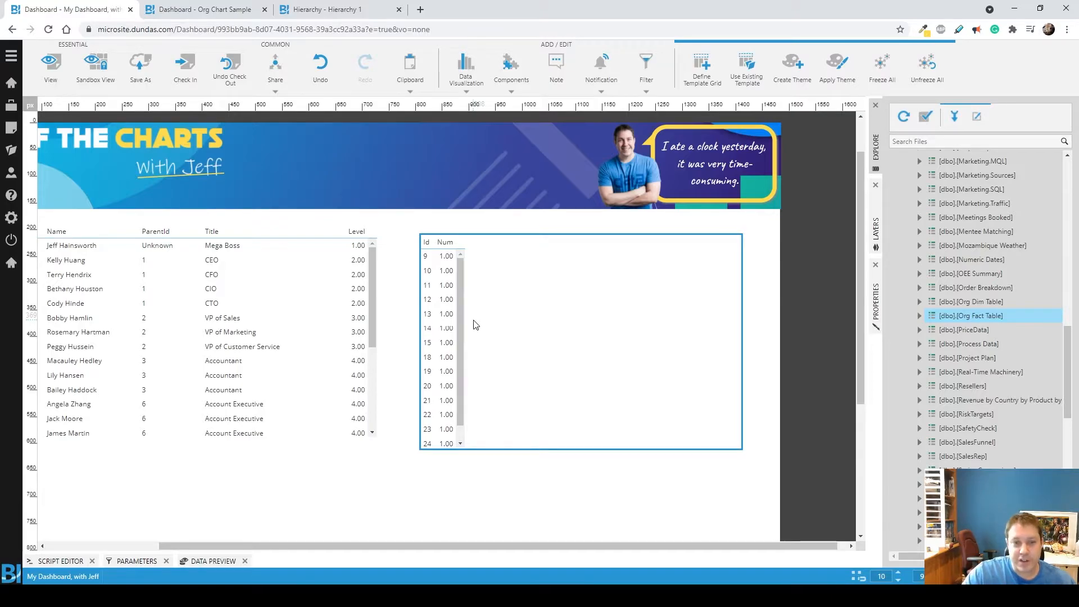
{"action": "mouse_move", "coordinate": [459, 321]}
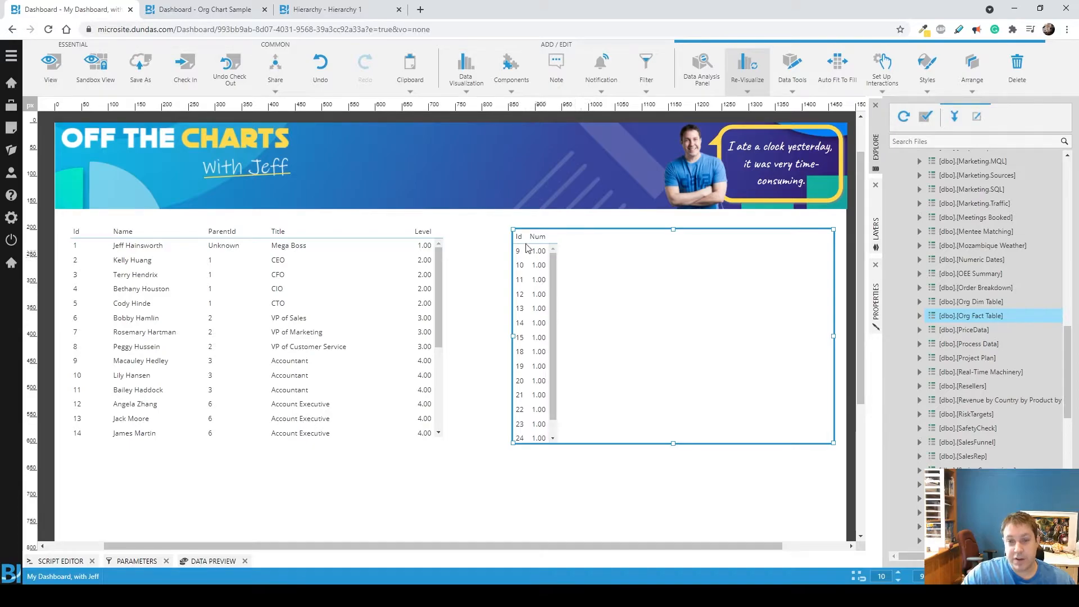
{"action": "mouse_move", "coordinate": [541, 321]}
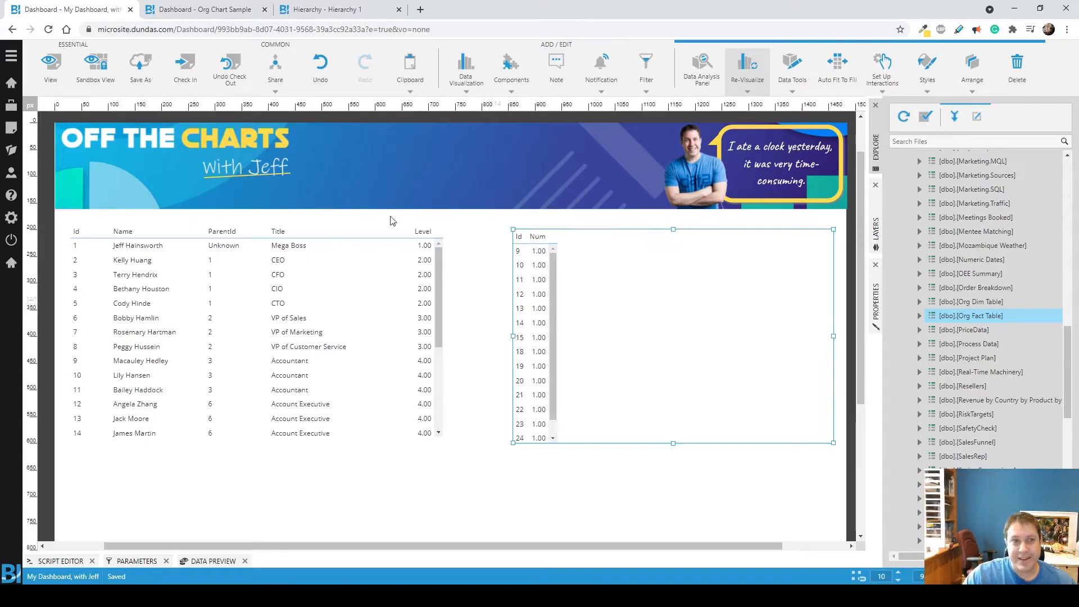
{"action": "left_click", "coordinate": [197, 9]}
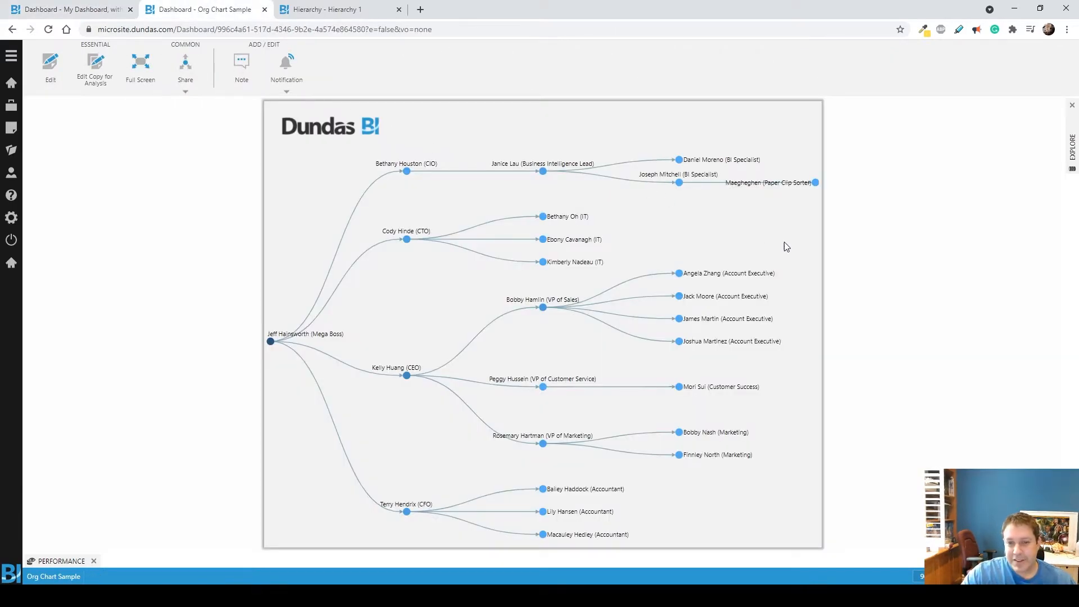
{"action": "mouse_move", "coordinate": [720, 507]}
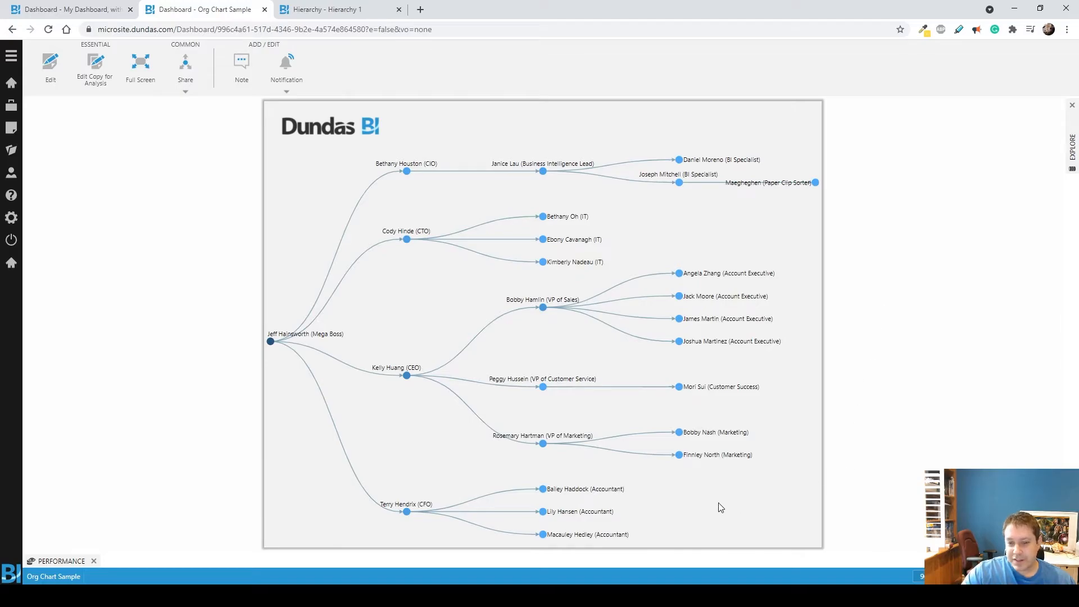
{"action": "mouse_move", "coordinate": [643, 503]}
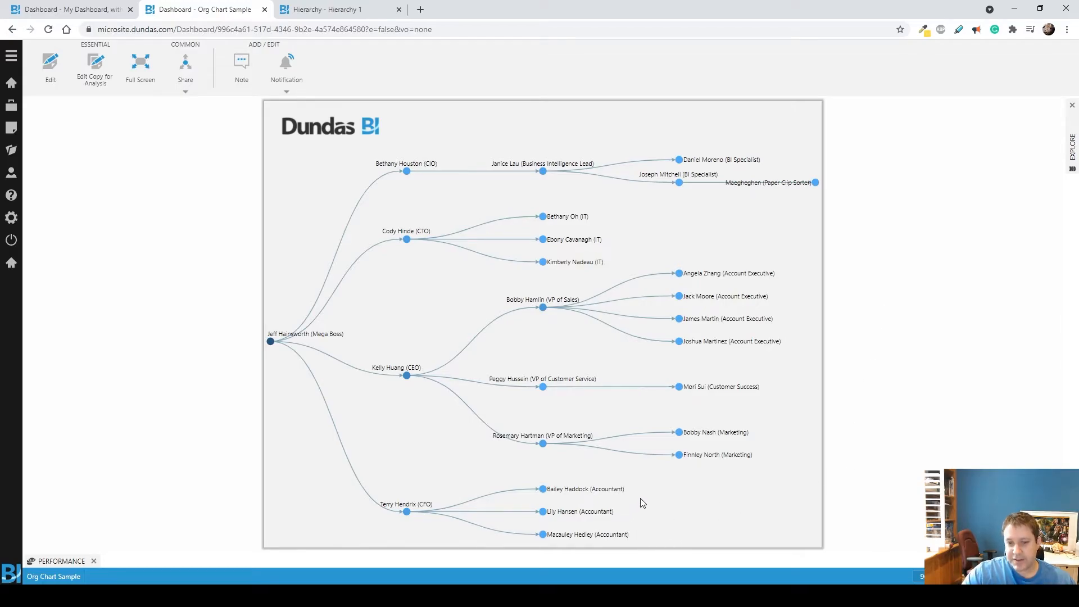
{"action": "mouse_move", "coordinate": [628, 489]}
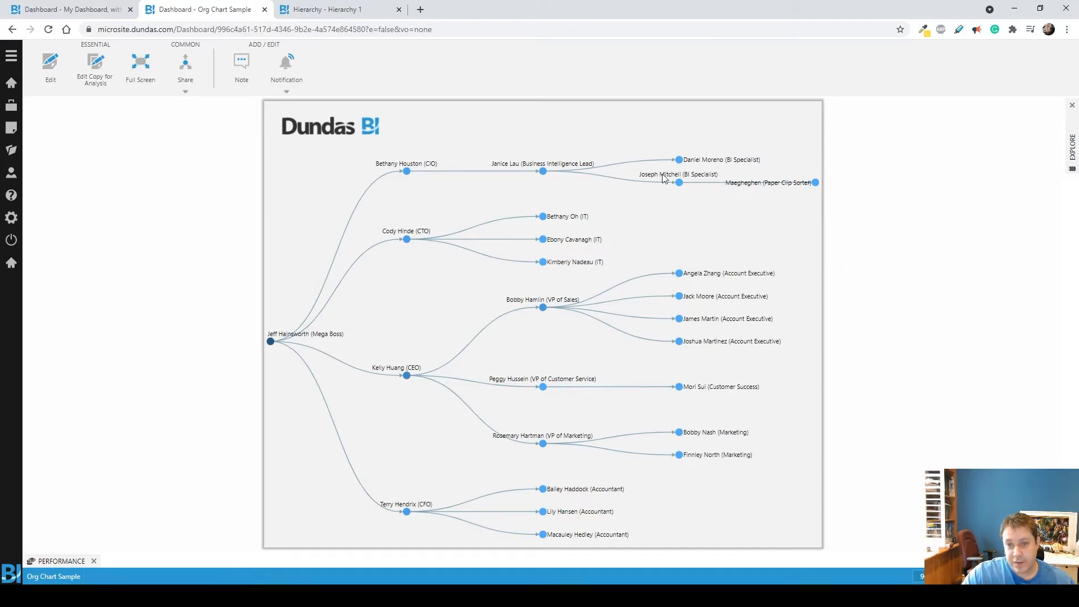
{"action": "mouse_move", "coordinate": [635, 258]}
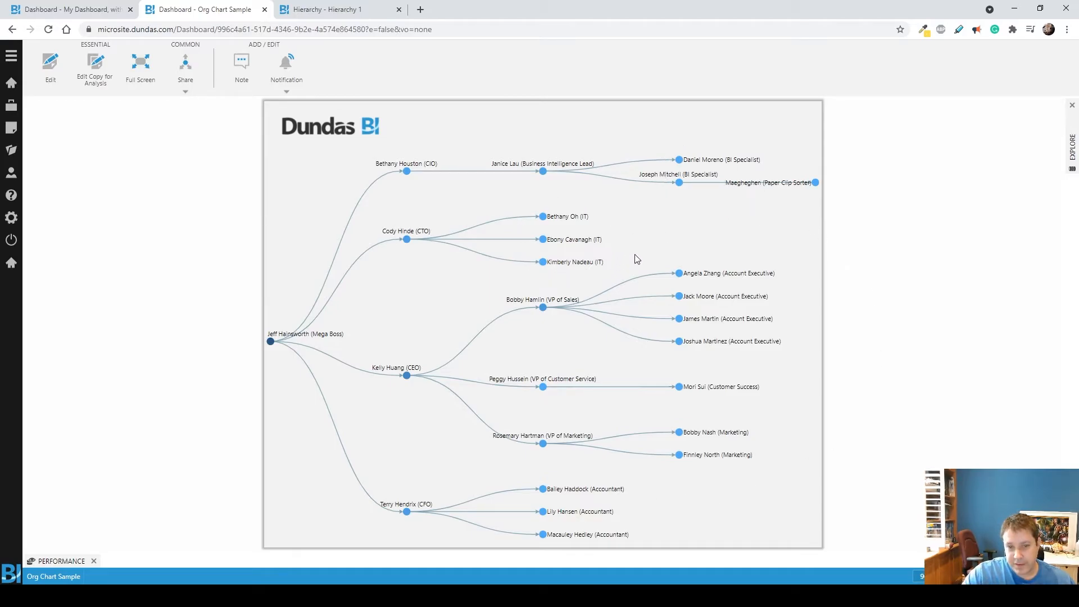
{"action": "mouse_move", "coordinate": [489, 300]}
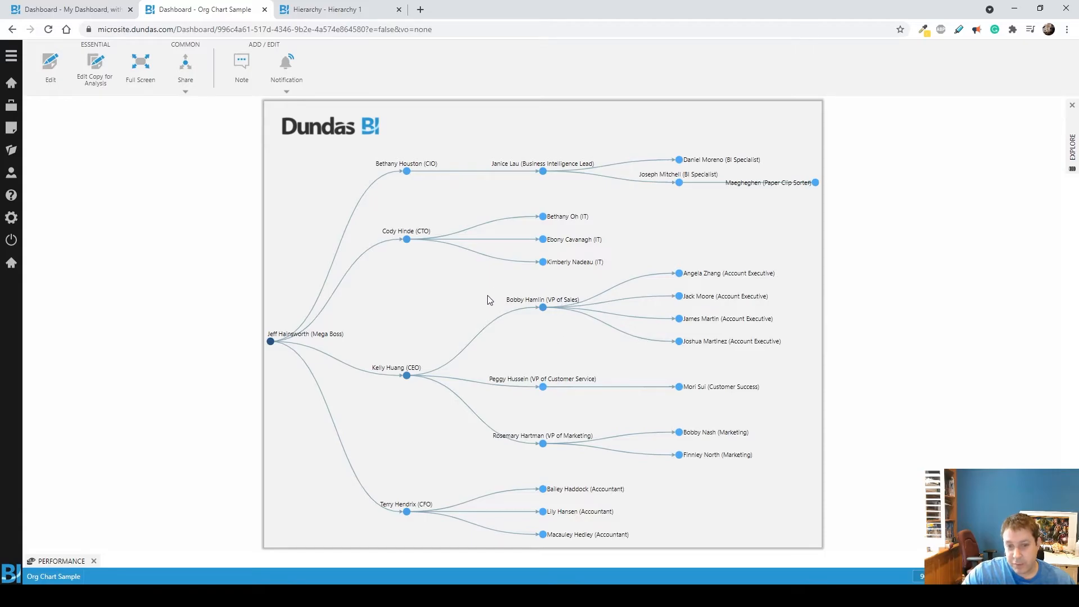
{"action": "mouse_move", "coordinate": [570, 334]}
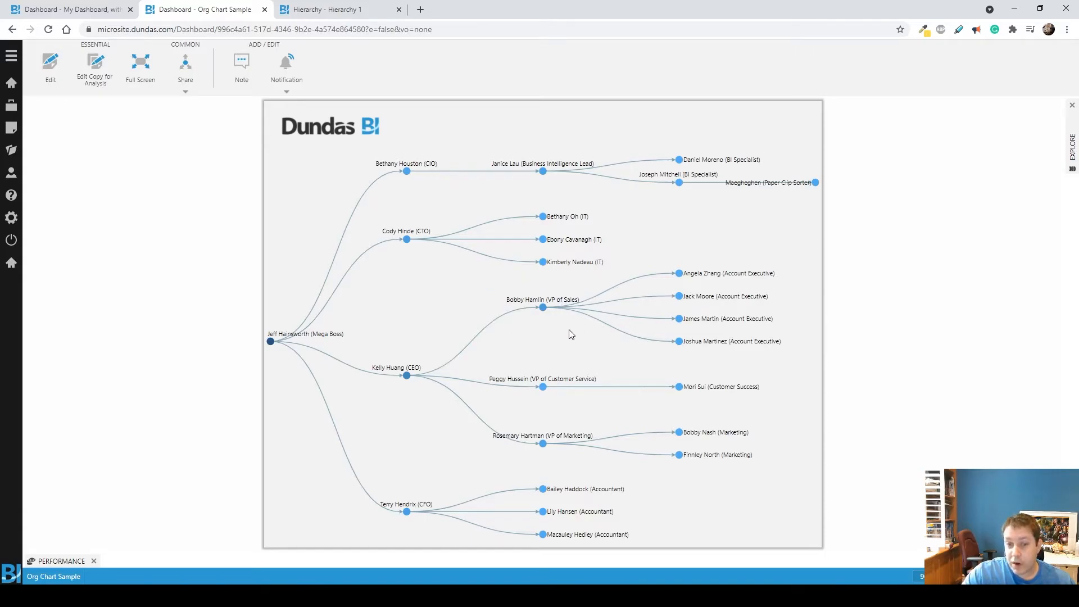
{"action": "mouse_move", "coordinate": [649, 309]}
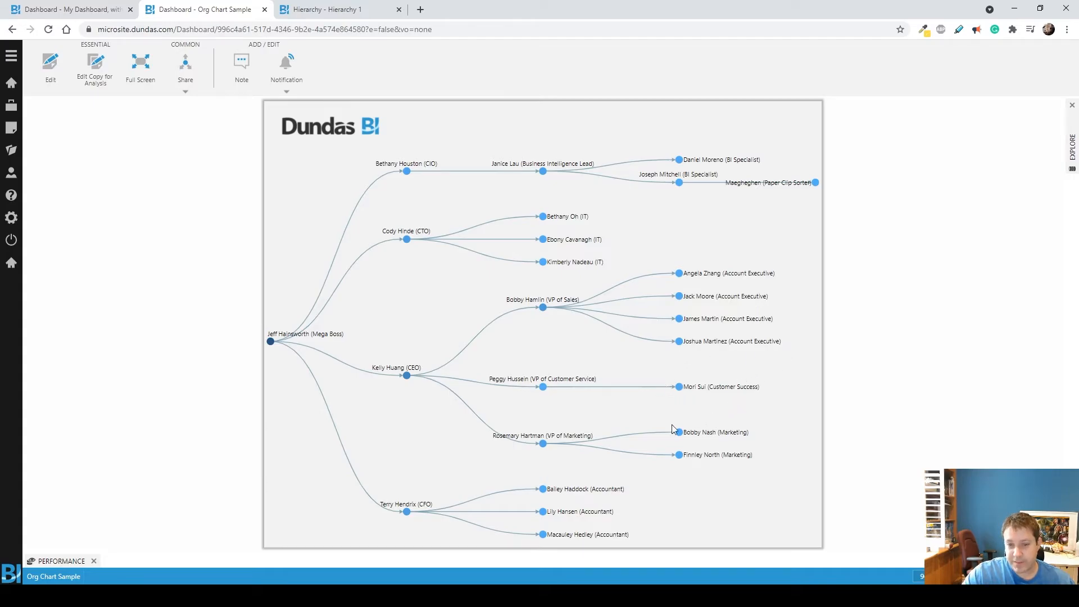
Return to My Dashboard and remove the Id/Name/Title employee table.
{"action": "left_click", "coordinate": [68, 10]}
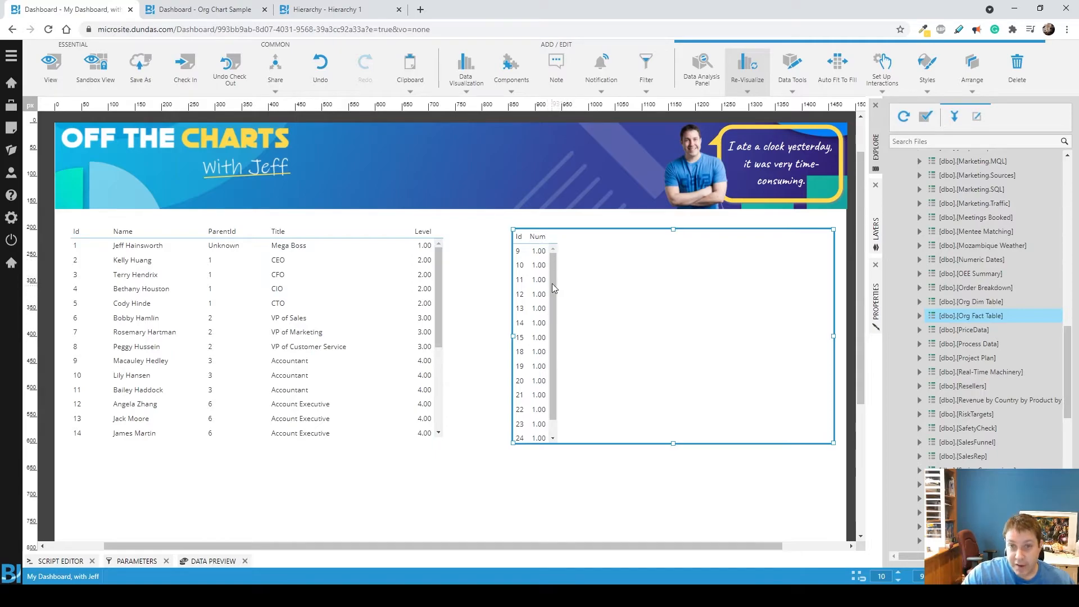
{"action": "mouse_move", "coordinate": [658, 428]}
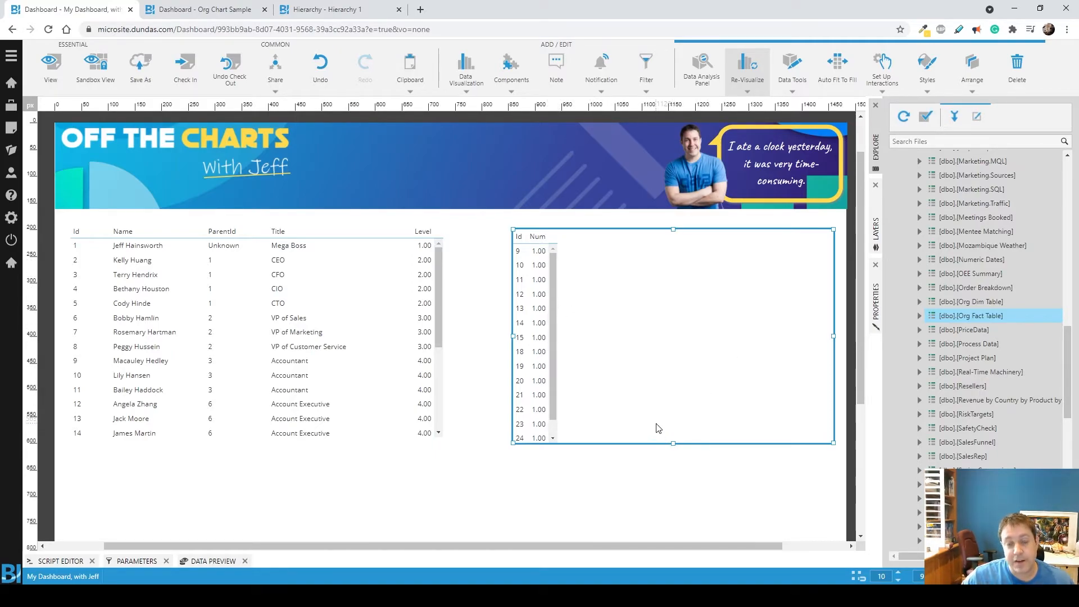
{"action": "left_click", "coordinate": [285, 317]}
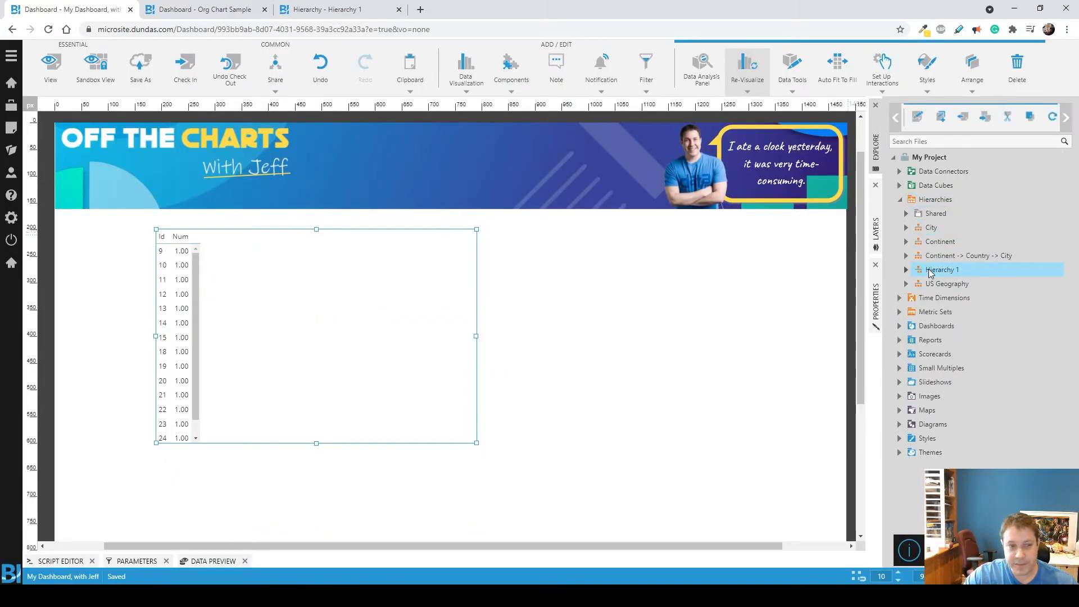
Replace Row Number with Hierarchy 1 on the rows and re-visualize as a Tree Diagram.
{"action": "left_click", "coordinate": [701, 61]}
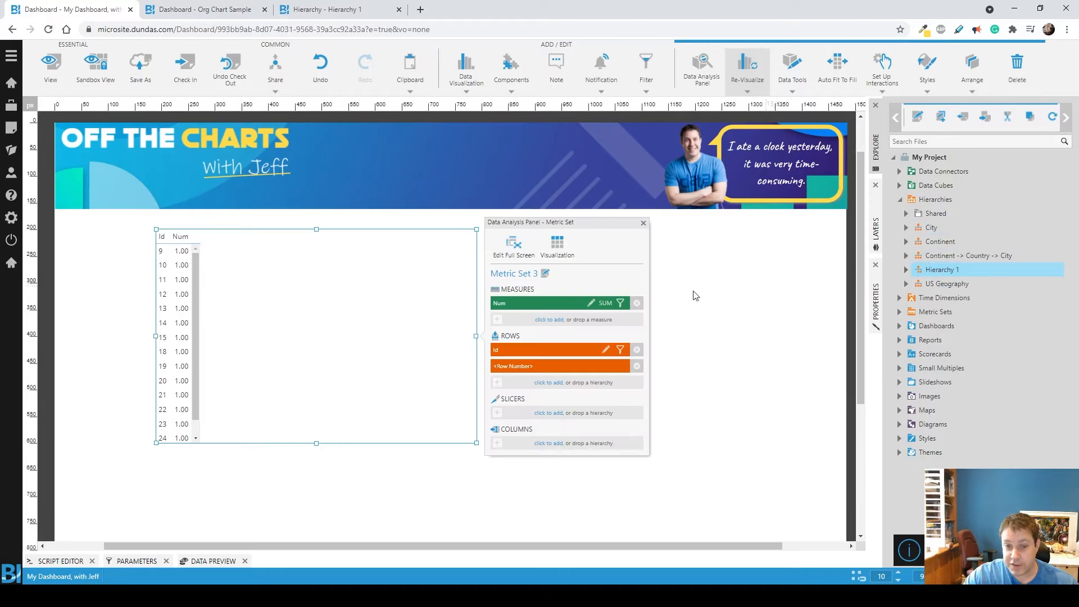
{"action": "left_click", "coordinate": [636, 365]}
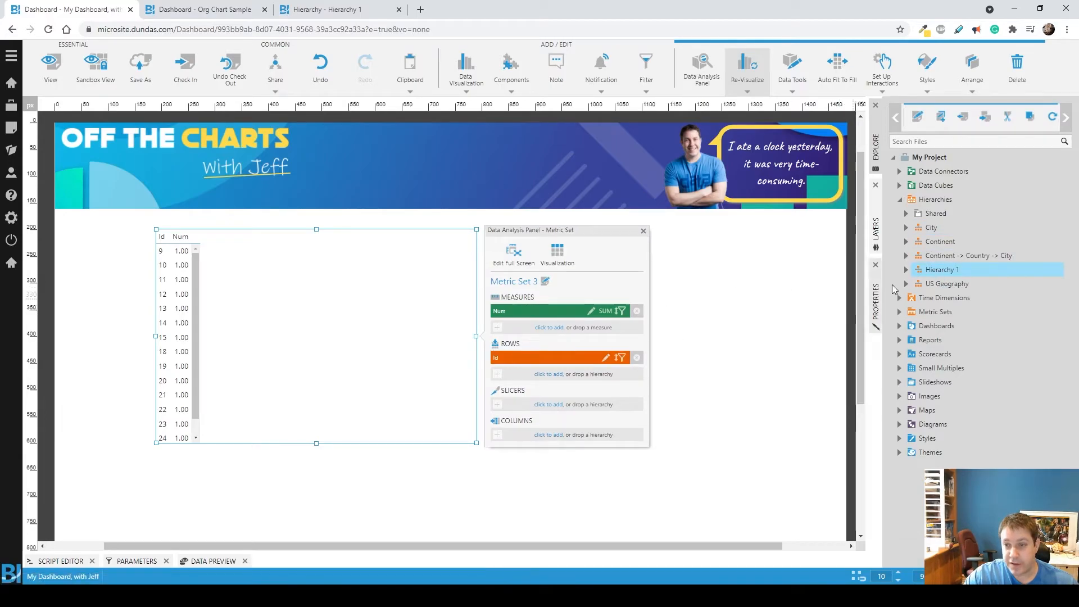
{"action": "left_click", "coordinate": [899, 269]}
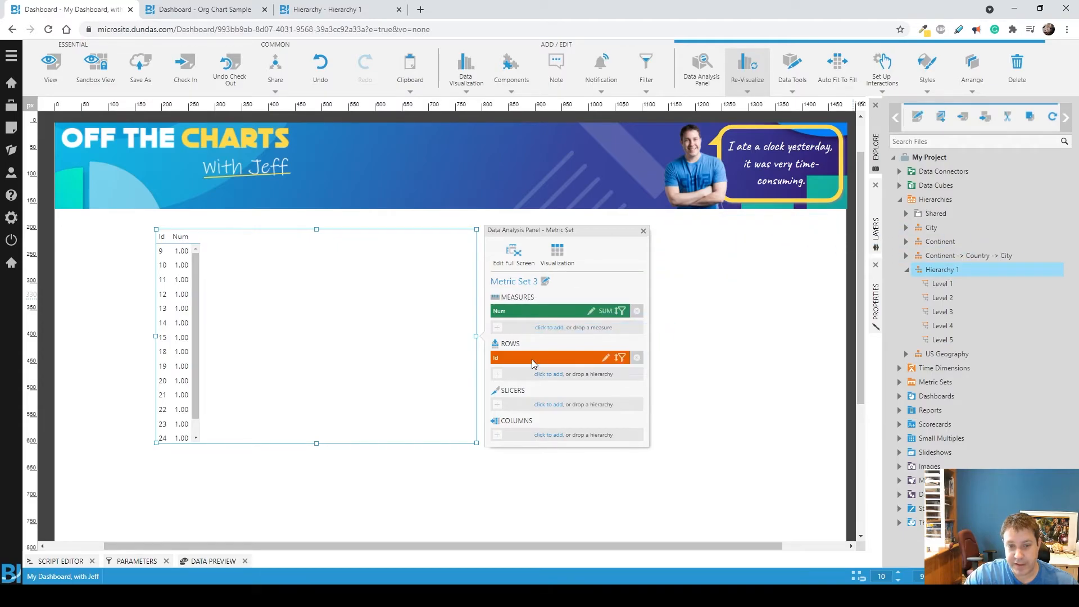
{"action": "left_click", "coordinate": [738, 64]}
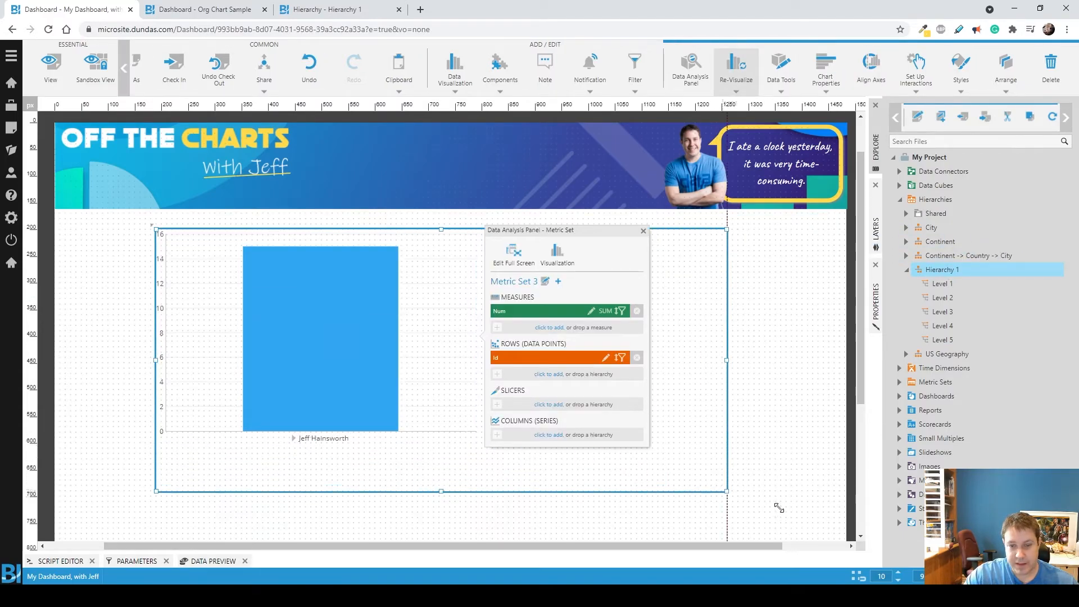
{"action": "left_click", "coordinate": [735, 64]}
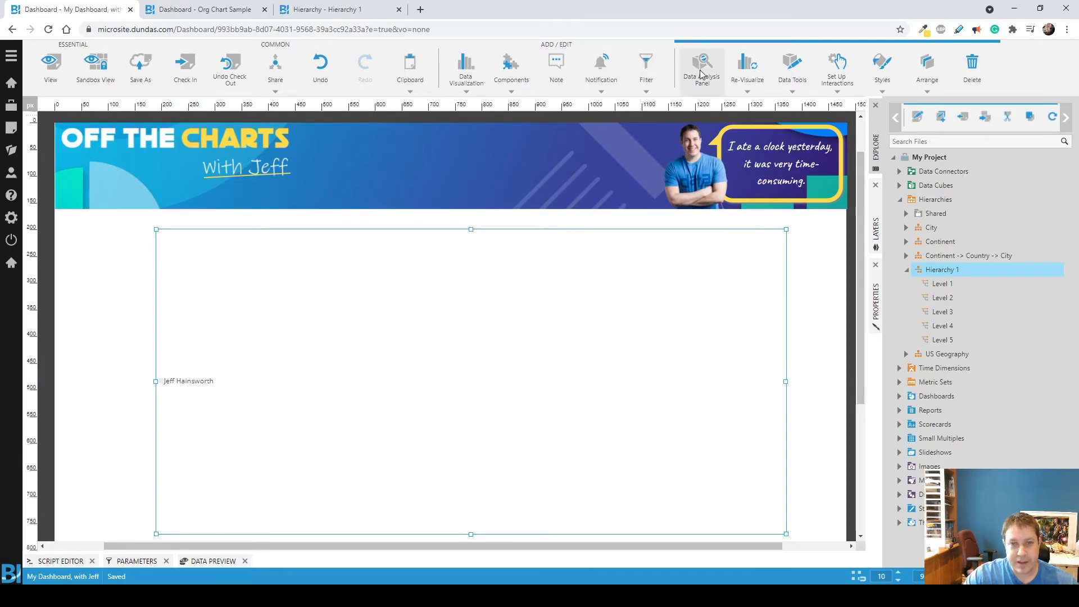
Set the Id element's Level parameter to All Members, then view the dashboard.
{"action": "left_click", "coordinate": [701, 62]}
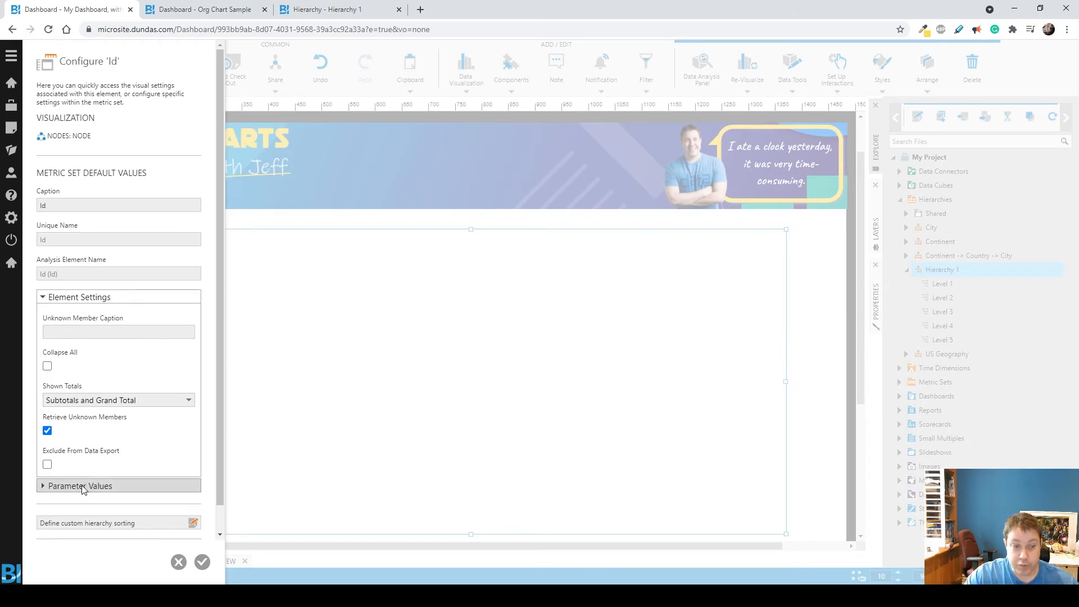
{"action": "left_click", "coordinate": [82, 486]}
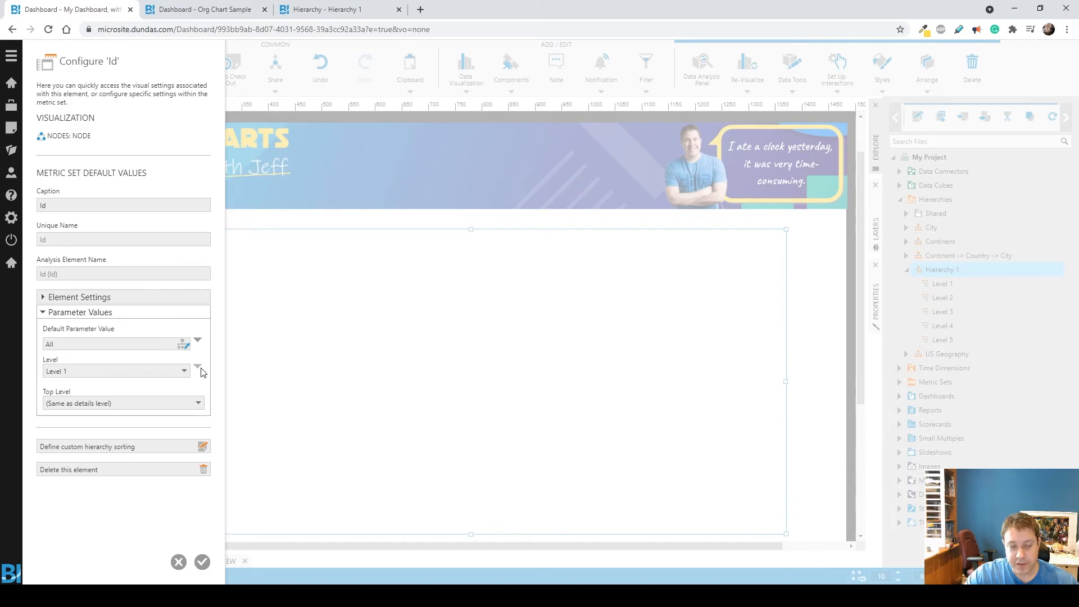
{"action": "left_click", "coordinate": [185, 371]}
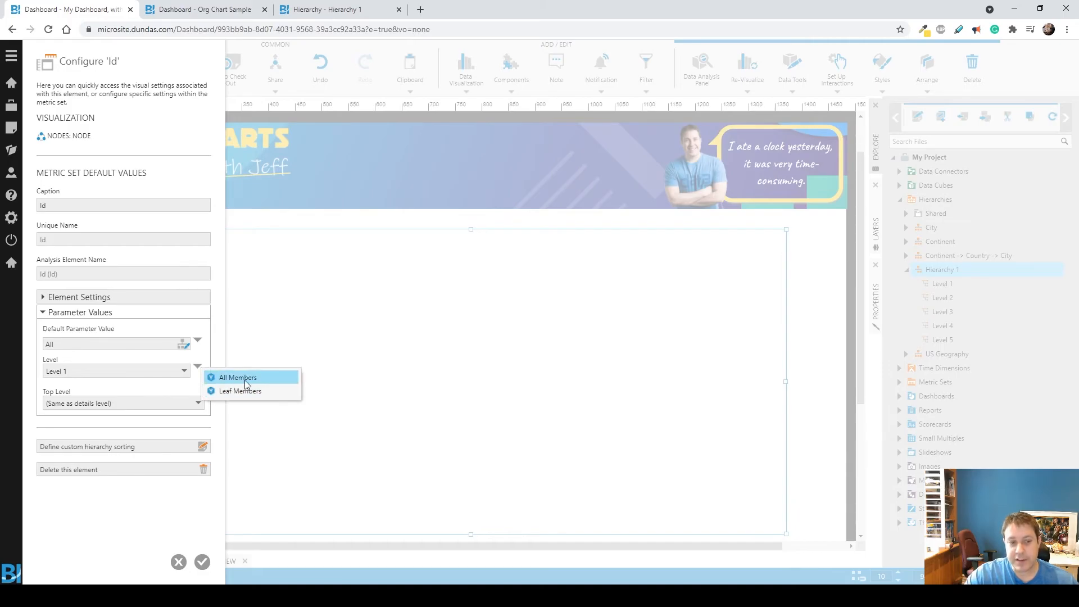
{"action": "left_click", "coordinate": [235, 377]}
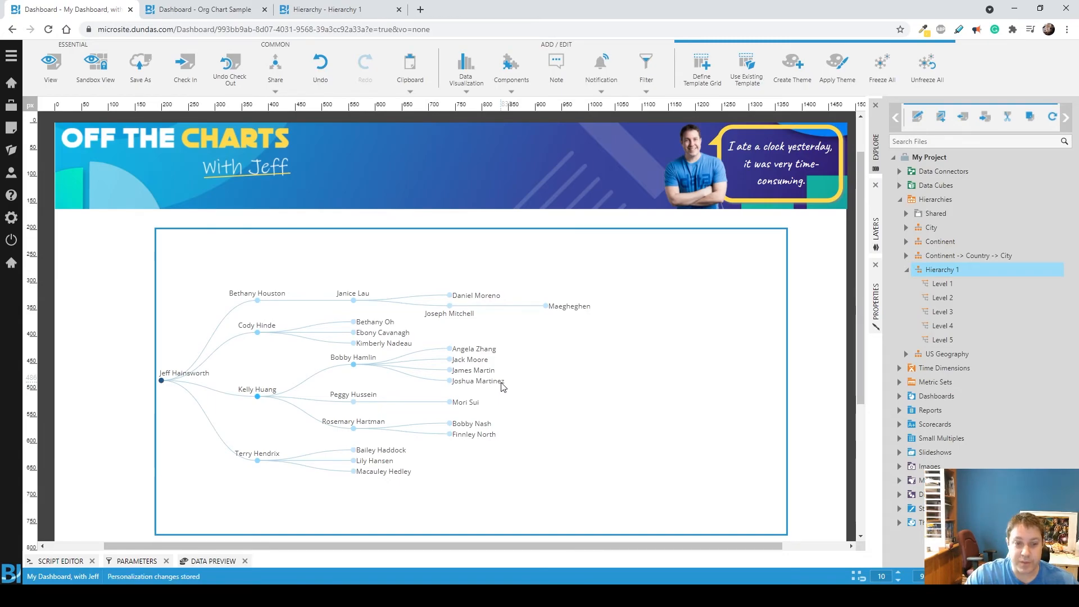
{"action": "mouse_move", "coordinate": [518, 421]}
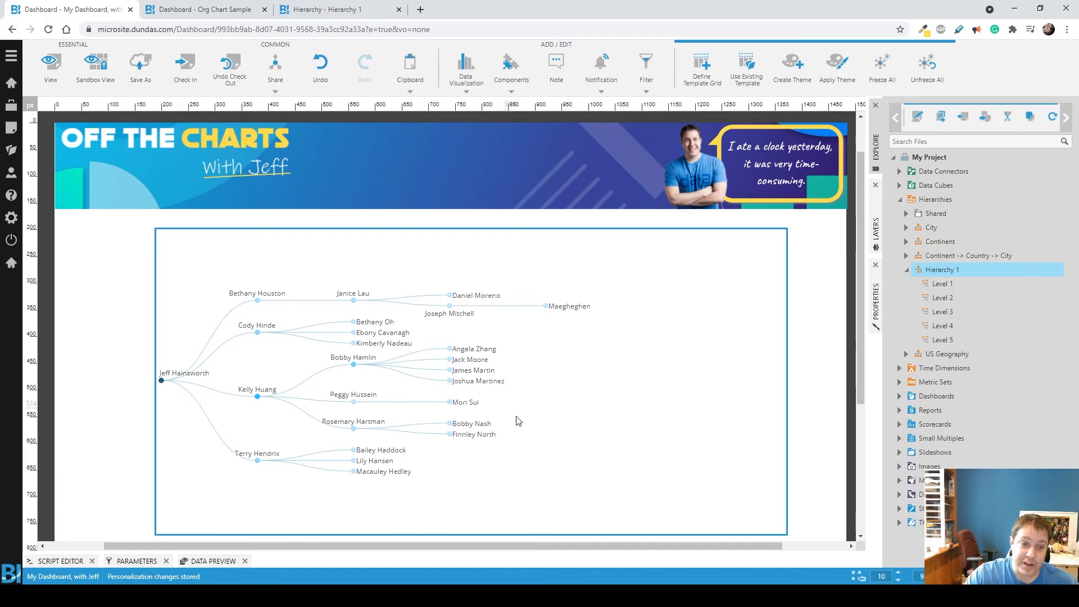
{"action": "left_click", "coordinate": [51, 62]}
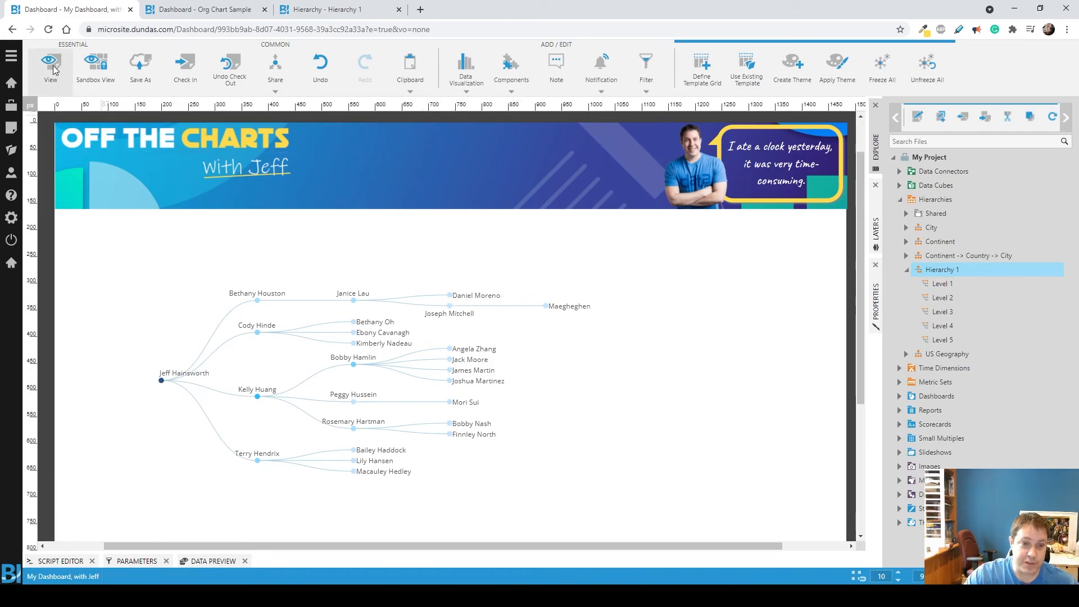
{"action": "left_click", "coordinate": [51, 63]}
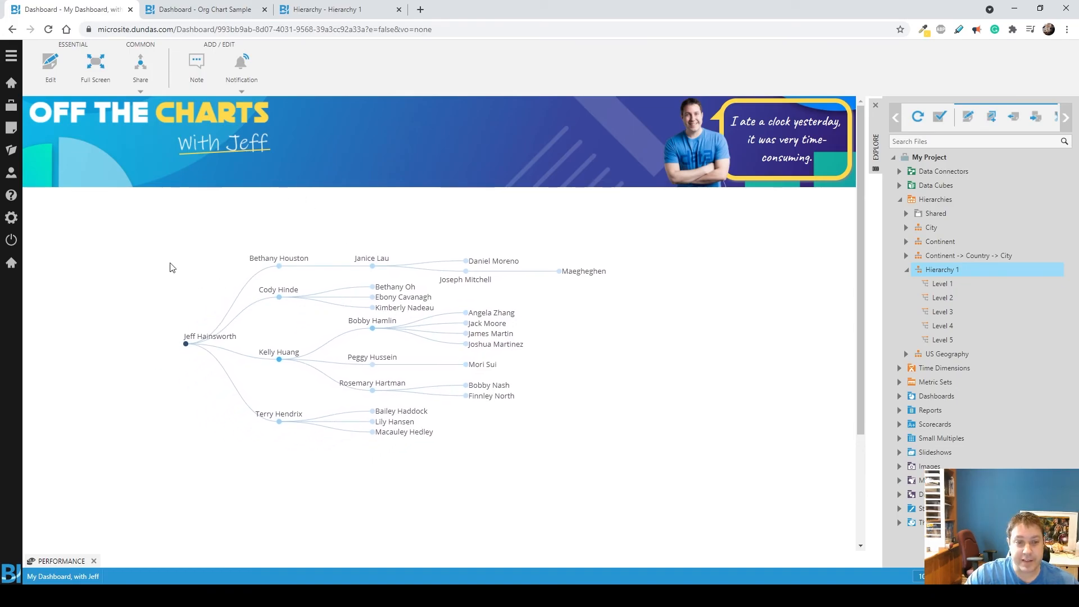
{"action": "right_click", "coordinate": [371, 331]}
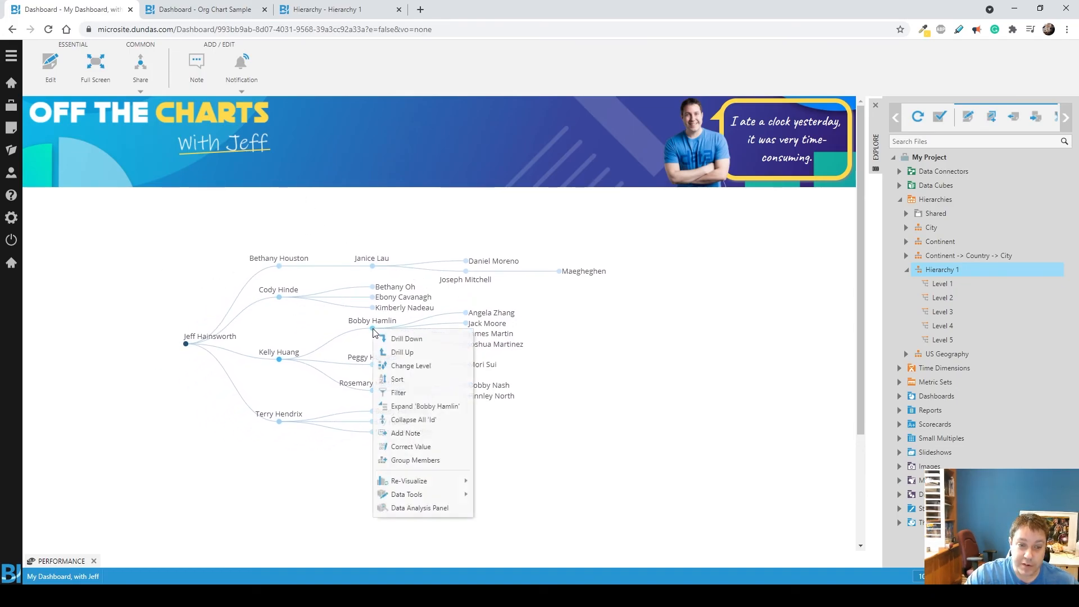
{"action": "mouse_move", "coordinate": [415, 419]}
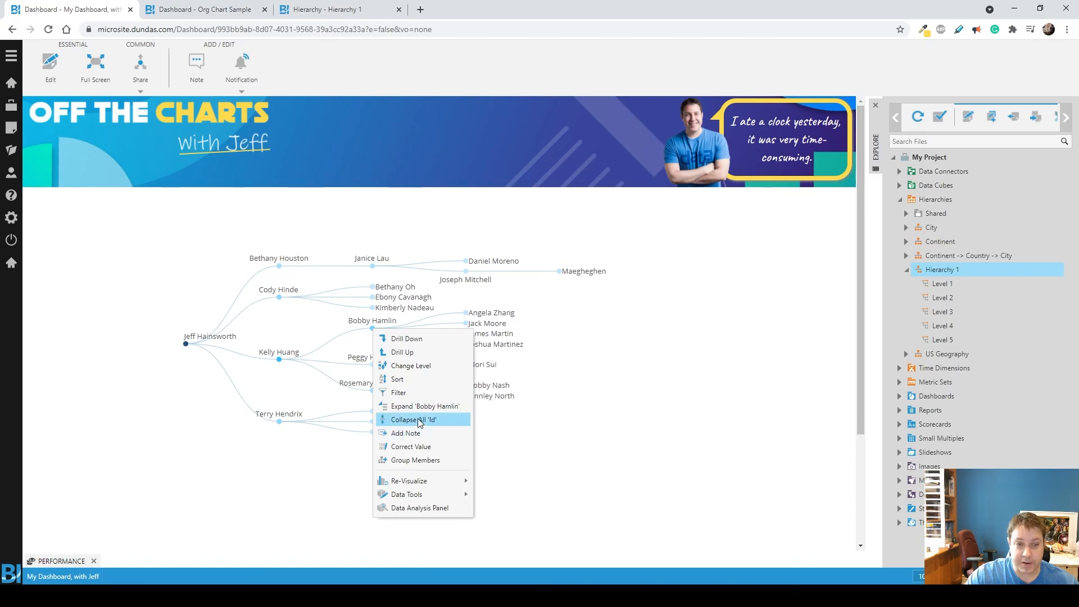
{"action": "left_click", "coordinate": [414, 420]}
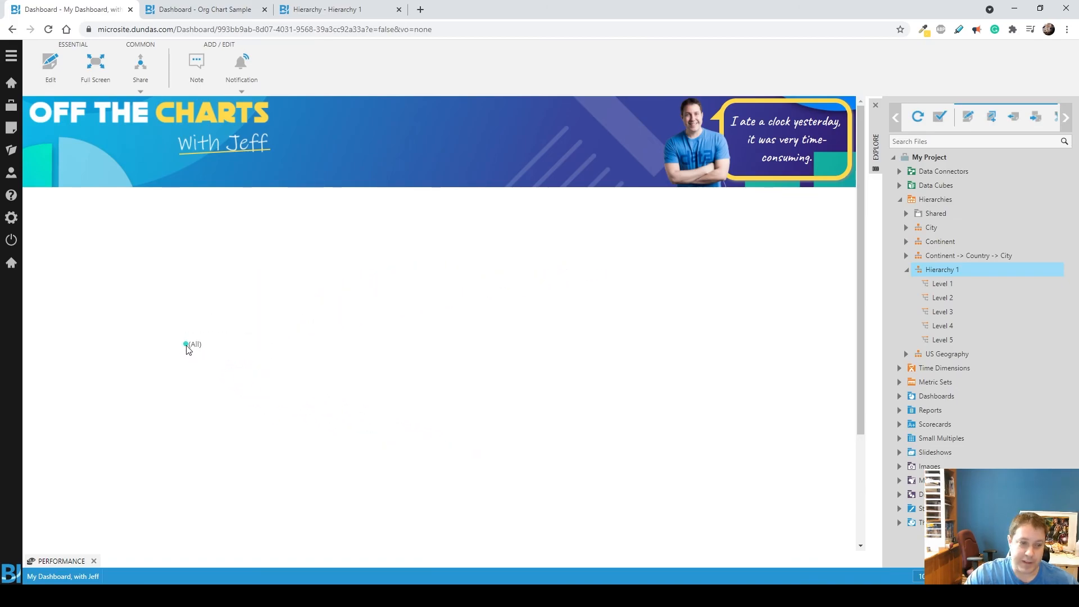
{"action": "mouse_move", "coordinate": [499, 364]}
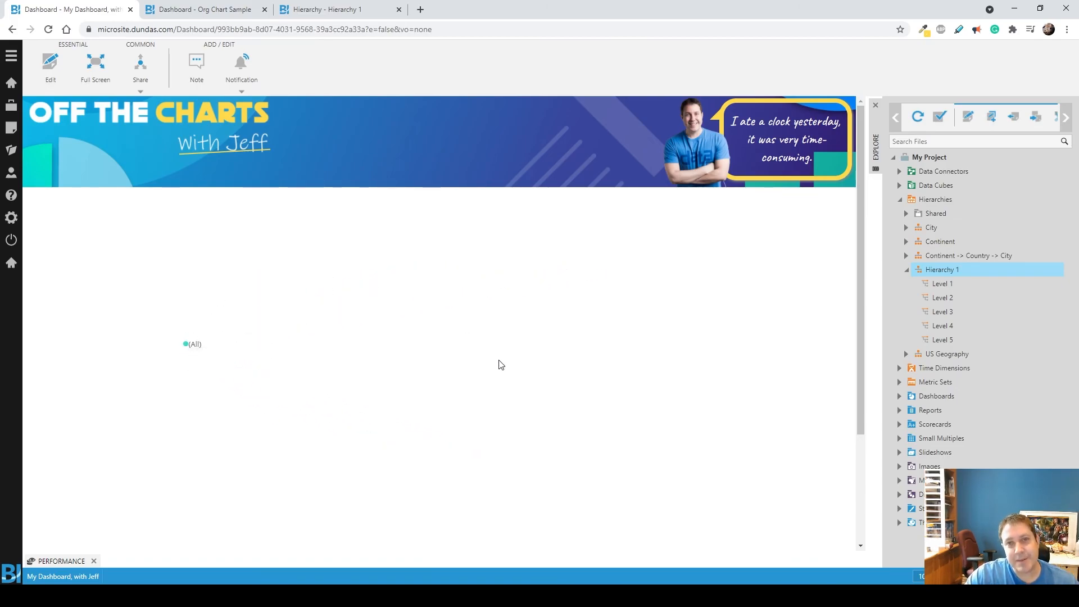
{"action": "mouse_move", "coordinate": [508, 395]}
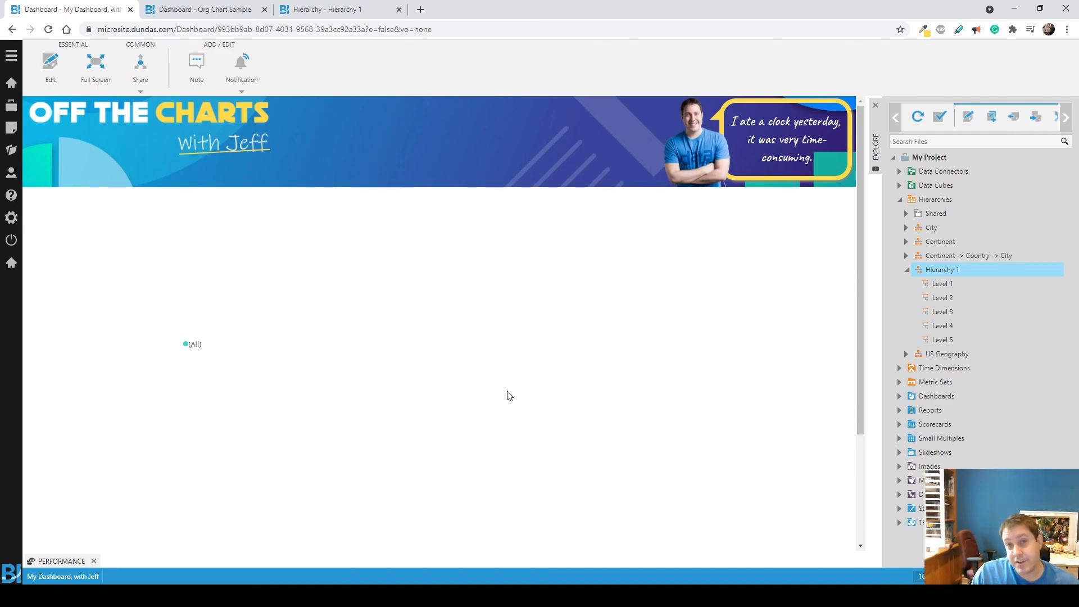